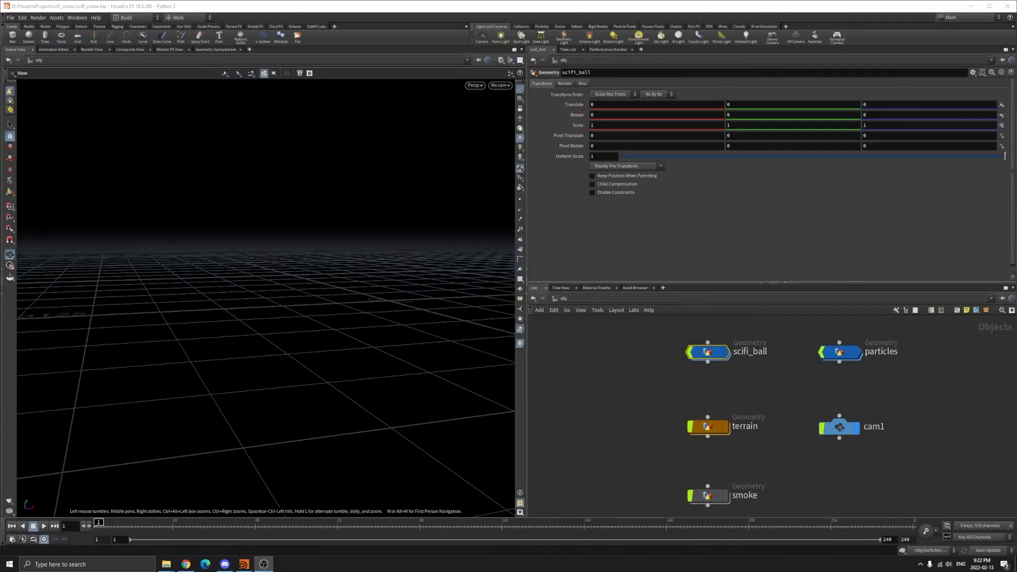
mouse_move(447, 326)
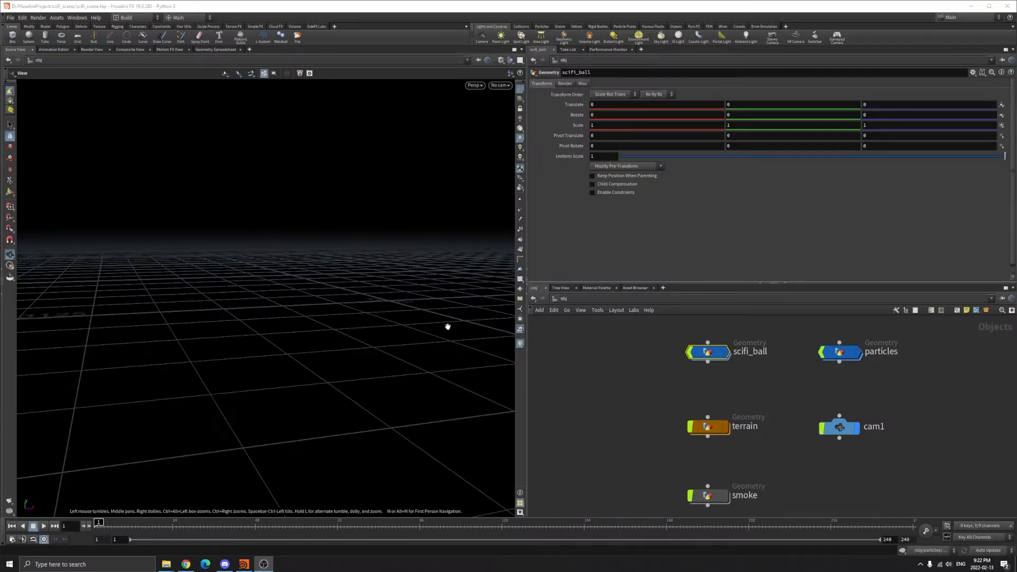
mouse_move(567, 249)
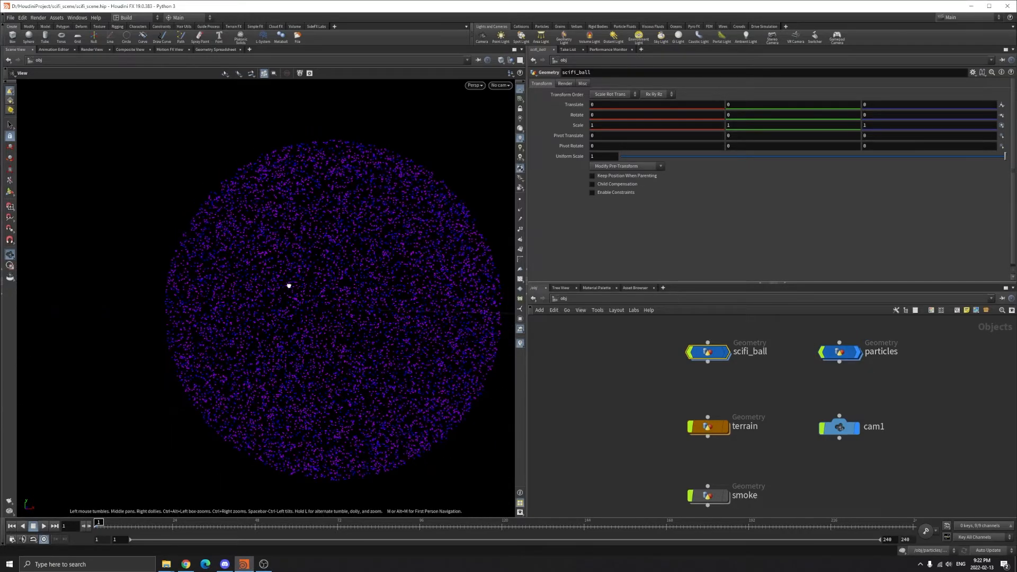
- Play the POP simulation forward and stop it around frame 35
left_click(45, 526)
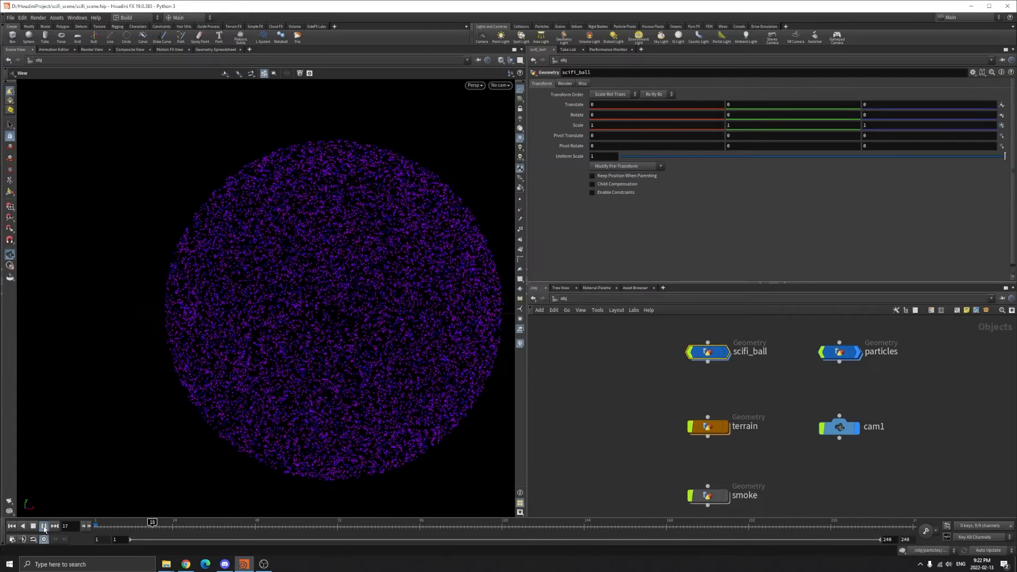
left_click(42, 526)
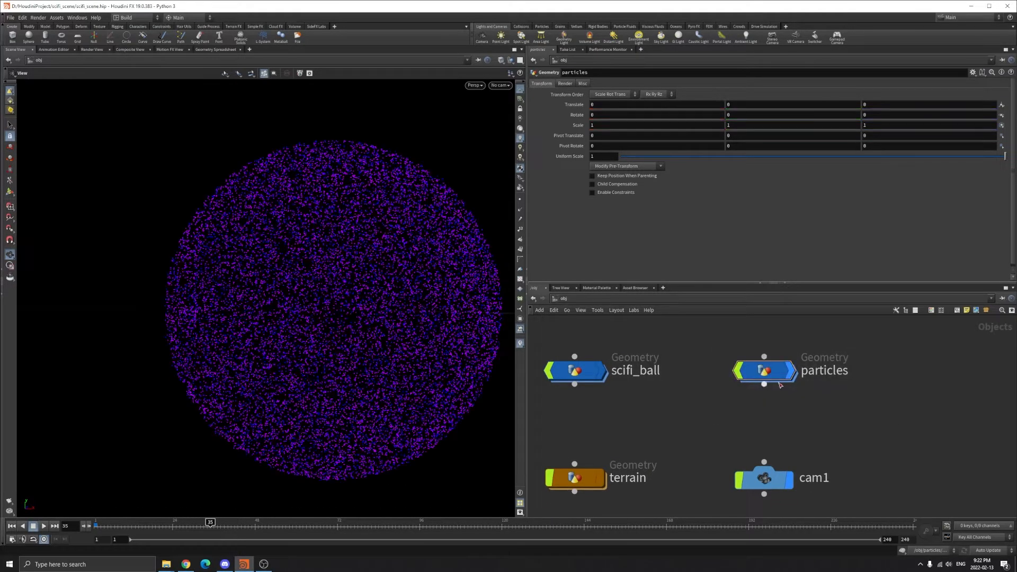
- Dive into particles and follow object_merge1's source into the scifi_ship geometry
double_click(764, 371)
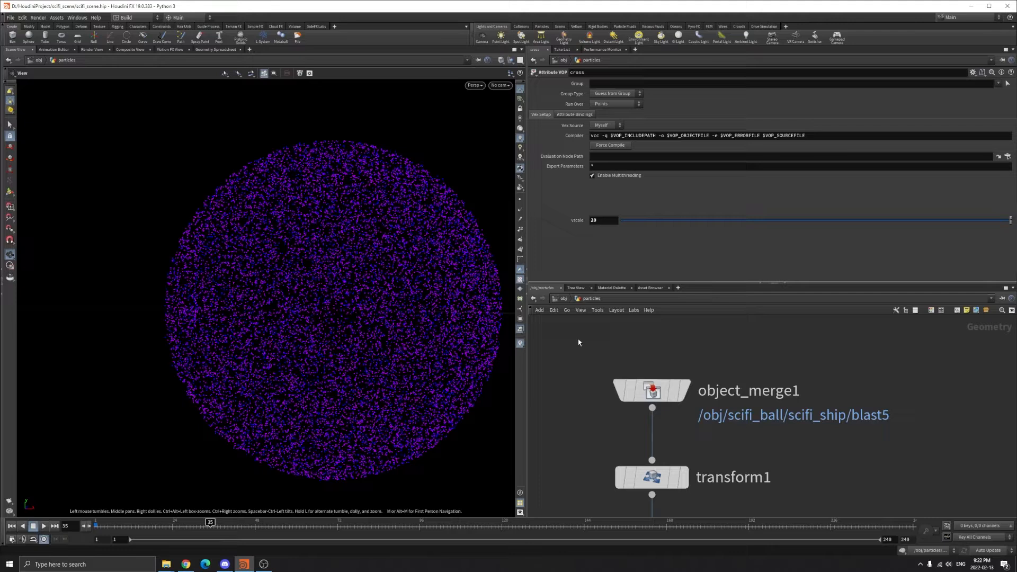
left_click(651, 390)
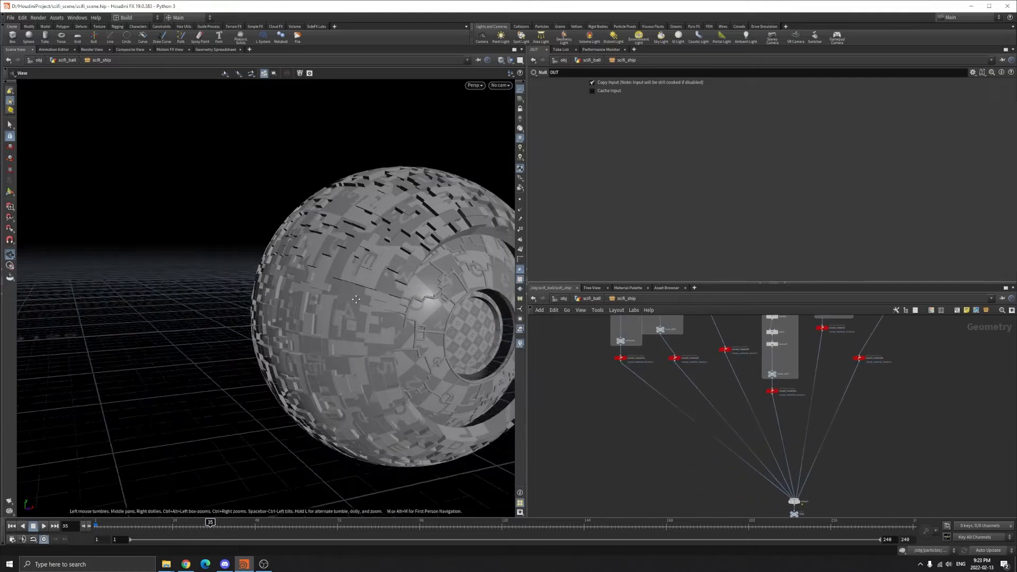
- Tumble around the ball's front opening and check the scale_UP transform's uniform scale of 100
left_click_drag(356, 299, 330, 317)
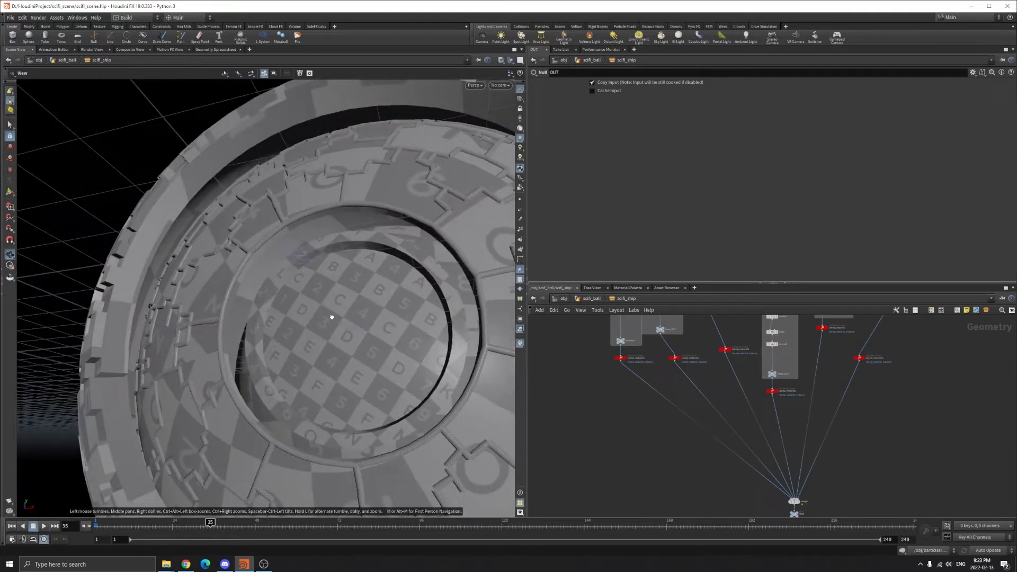
left_click_drag(330, 316, 410, 261)
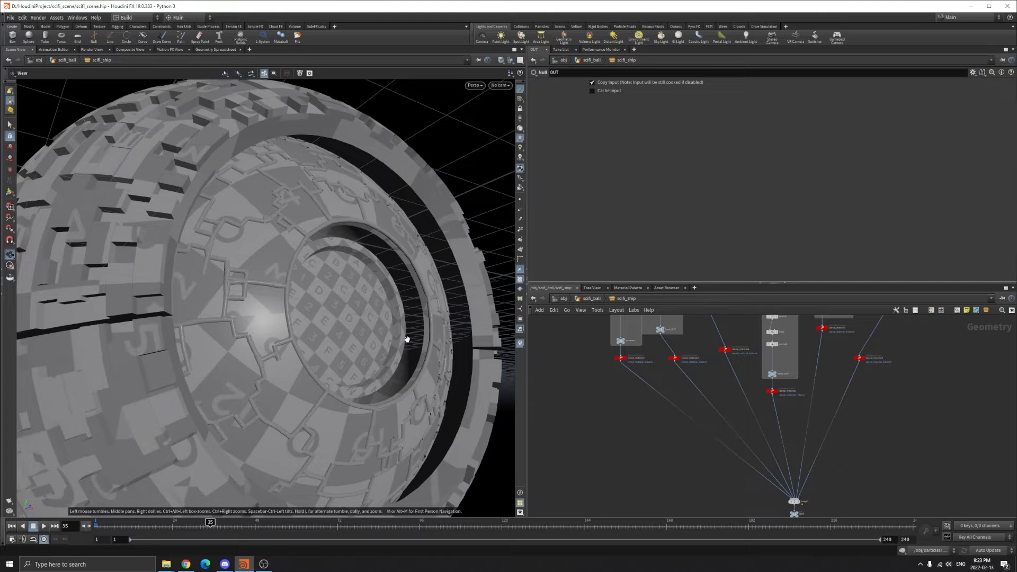
left_click_drag(406, 339, 451, 275)
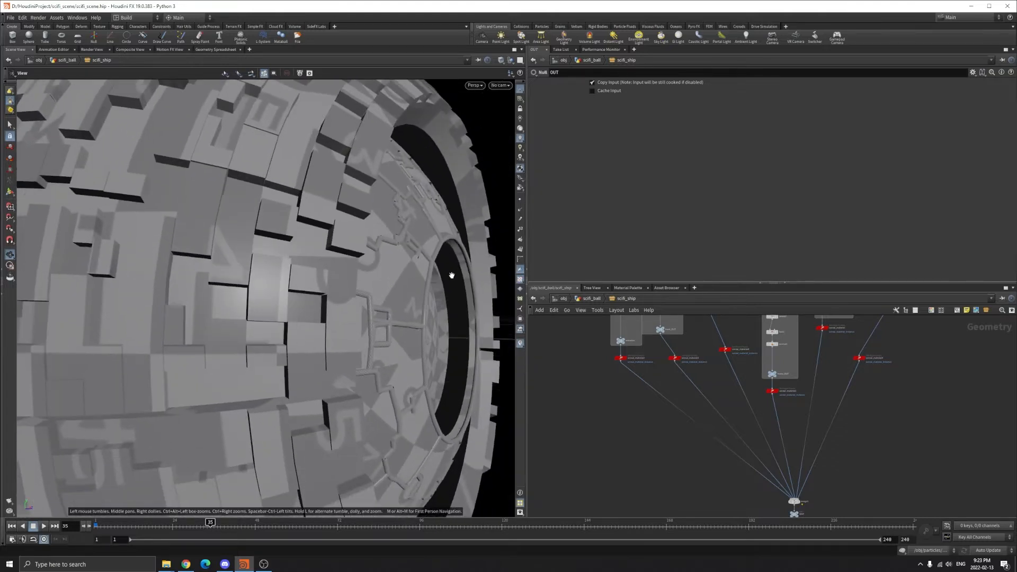
left_click_drag(451, 275, 201, 295)
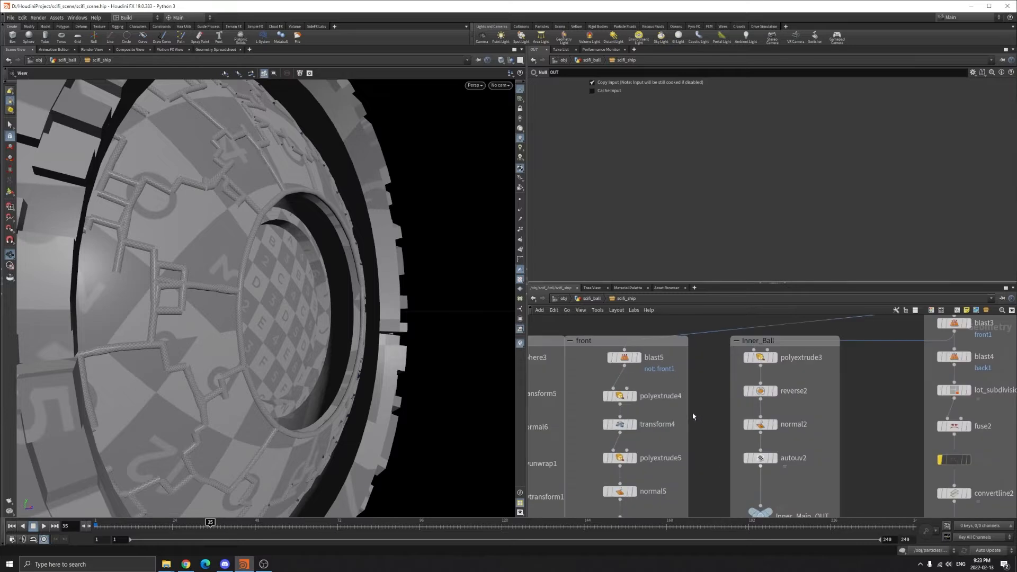
left_click(654, 357)
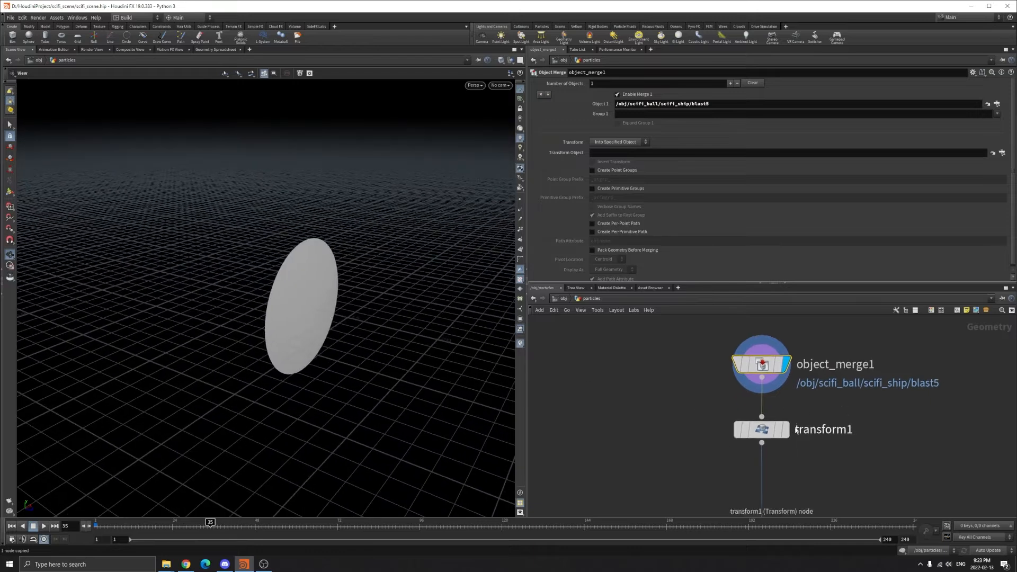
left_click(762, 429)
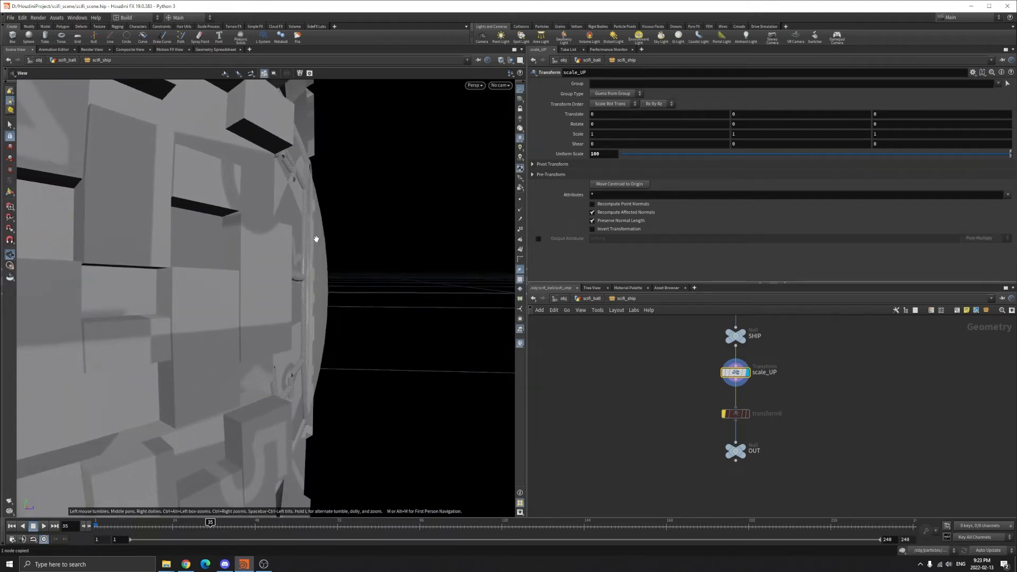
mouse_move(360, 300)
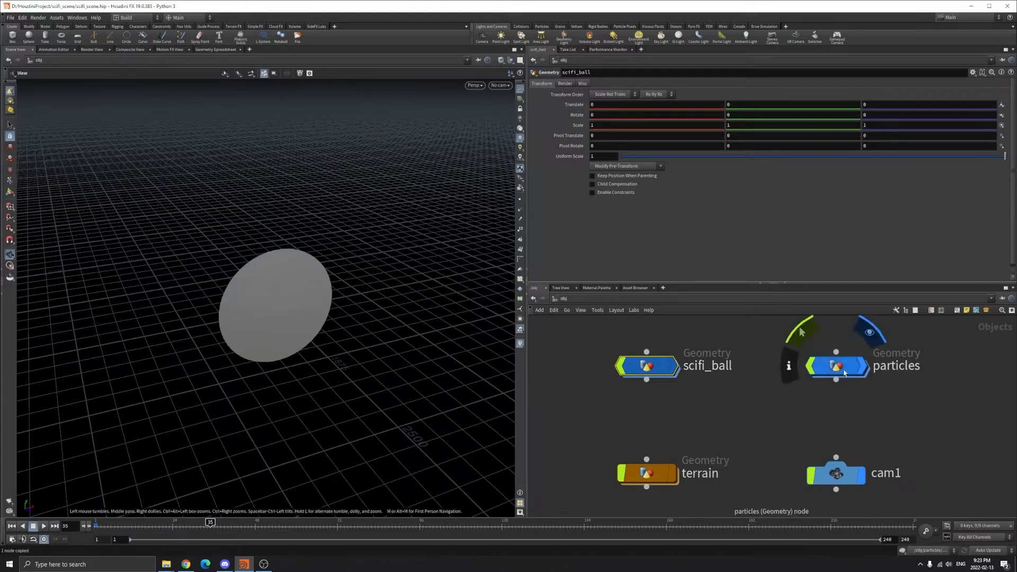
- Branch an Attribute Wrangle off normal1 inside particles and rename it N_VIS
double_click(836, 365)
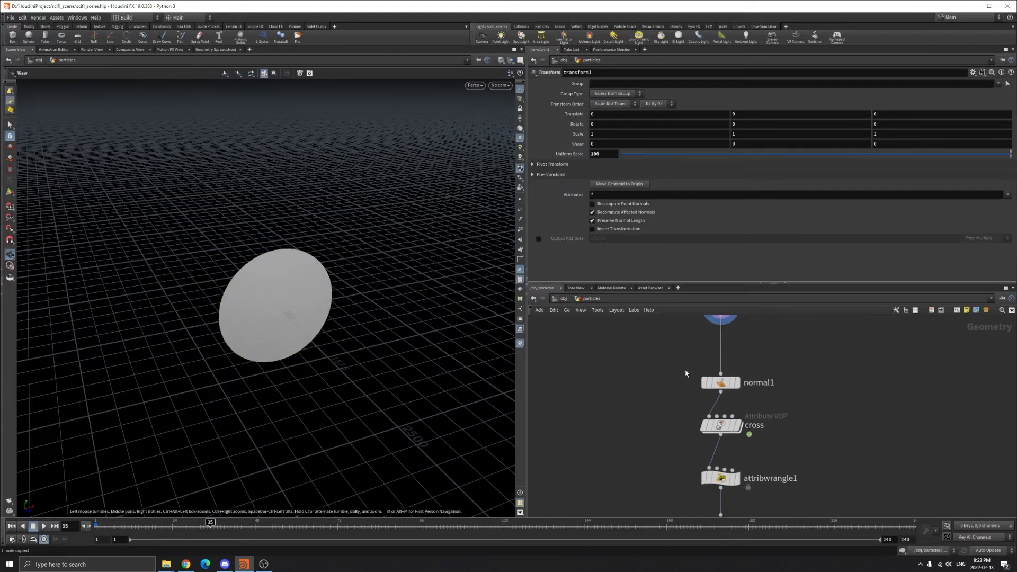
left_click(720, 382)
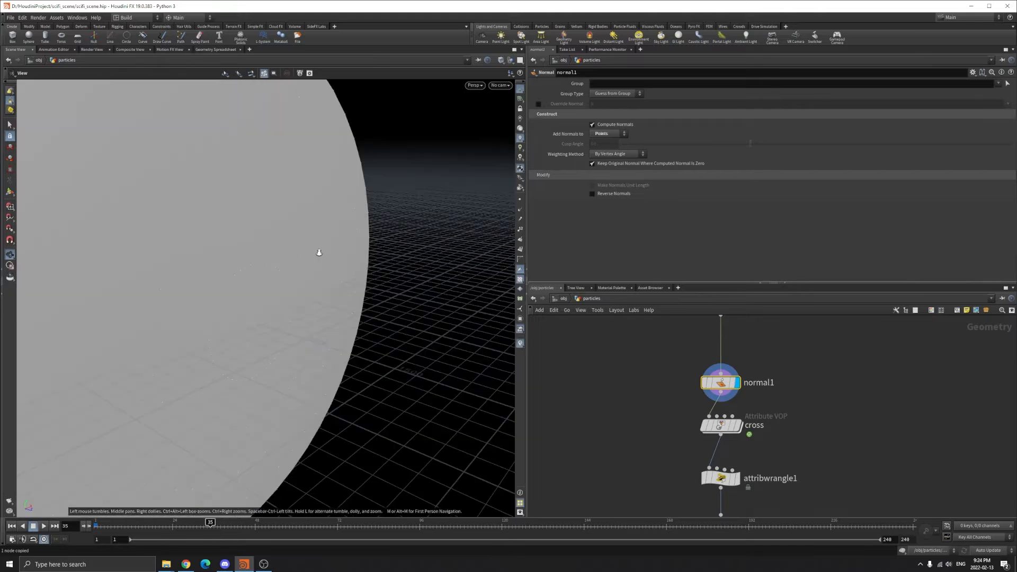
key("tab")
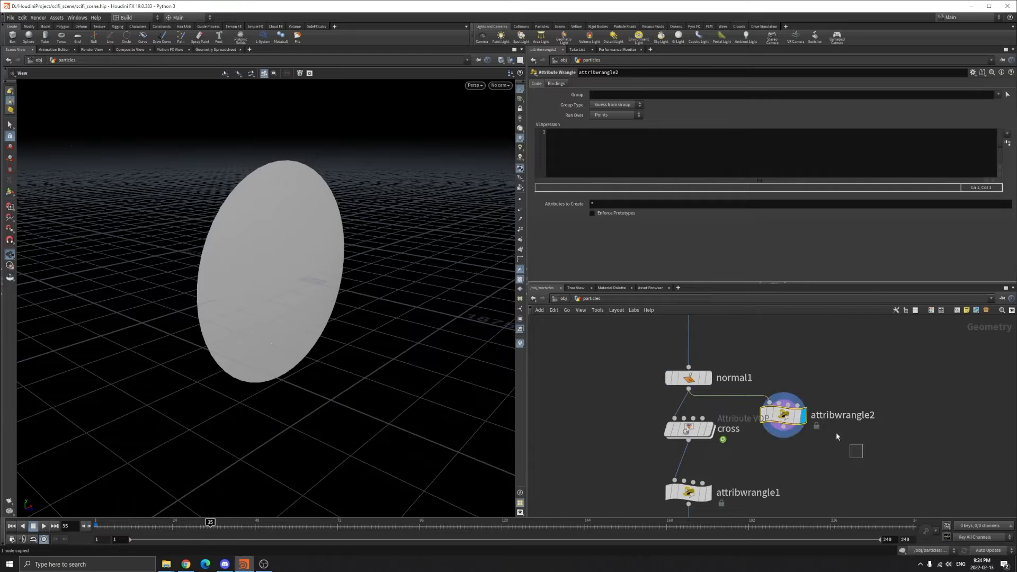
double_click(843, 416)
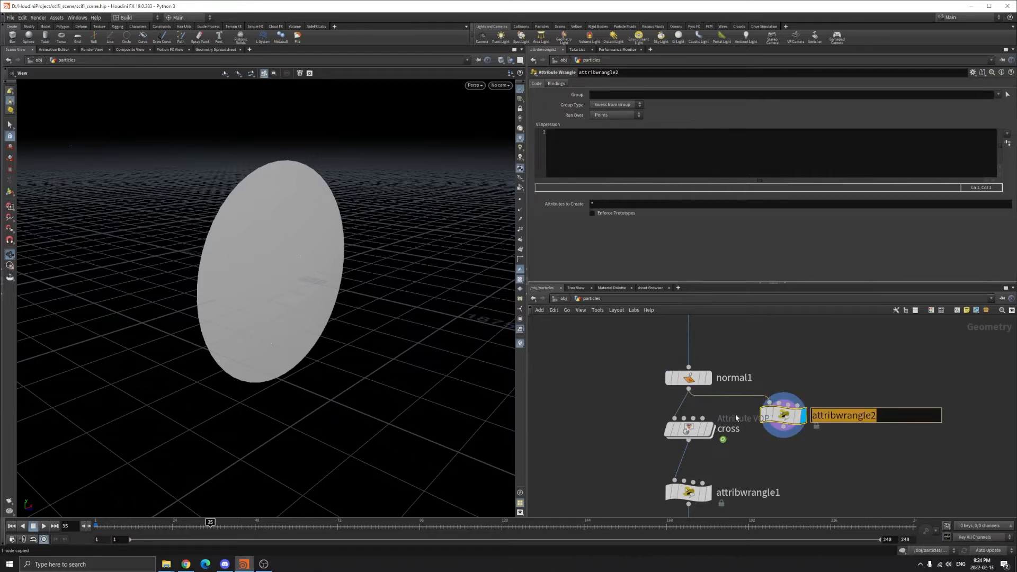
type("N_VIS")
left_click(766, 152)
type("@N = @N *")
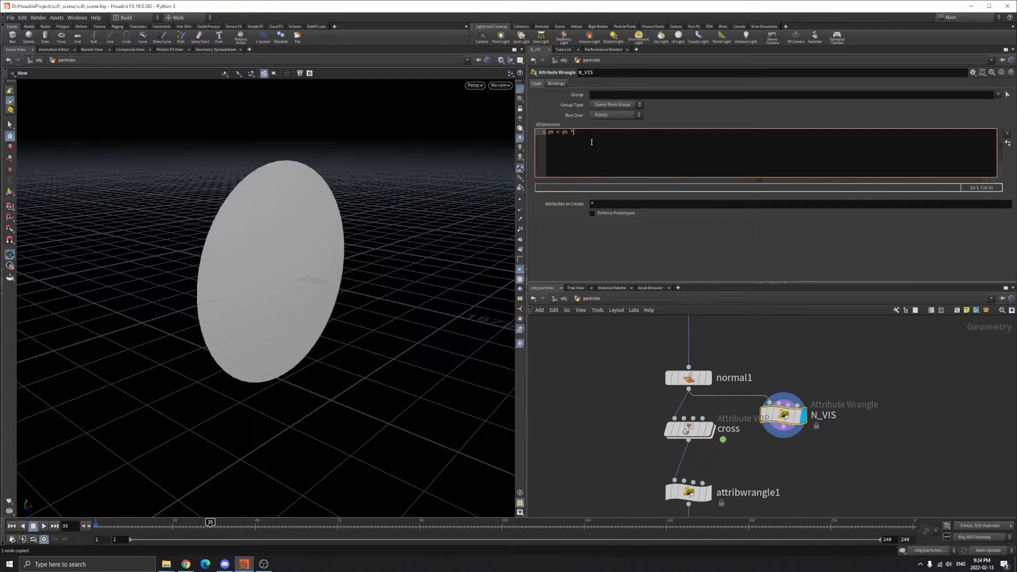
- Write v@N = v@N * ch("scale"); so the normals are scaled by a Scale of 100
type("ch")
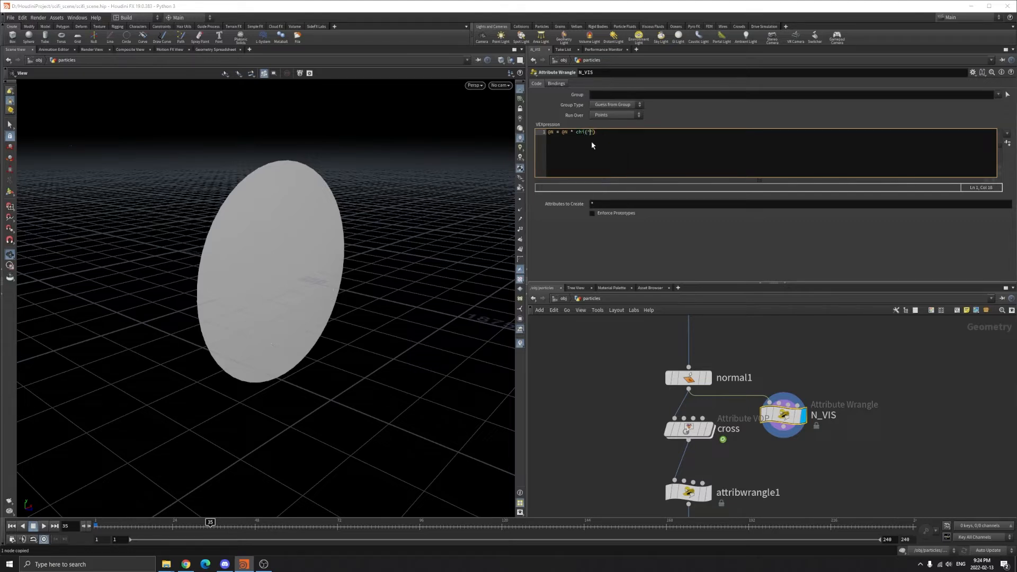
type("scale")
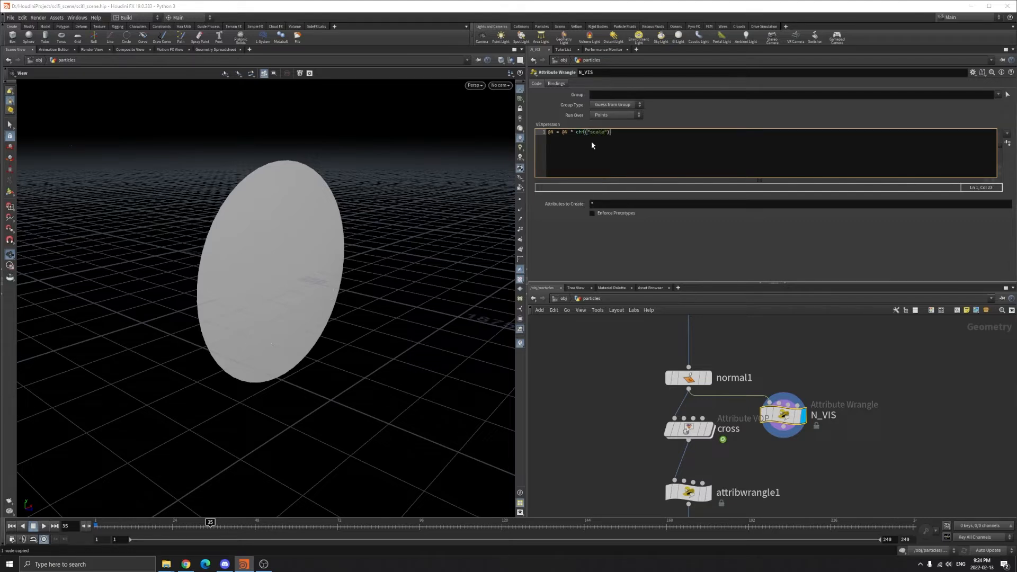
type(";")
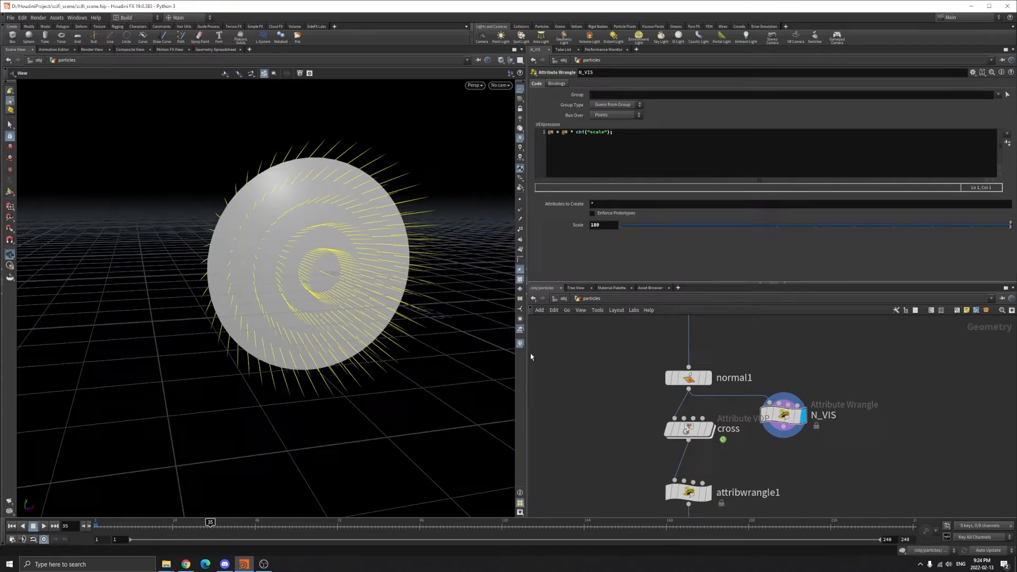
- Review the Labs Make Loop settings and display the cross Attribute VOP's circular guides
left_click(688, 377)
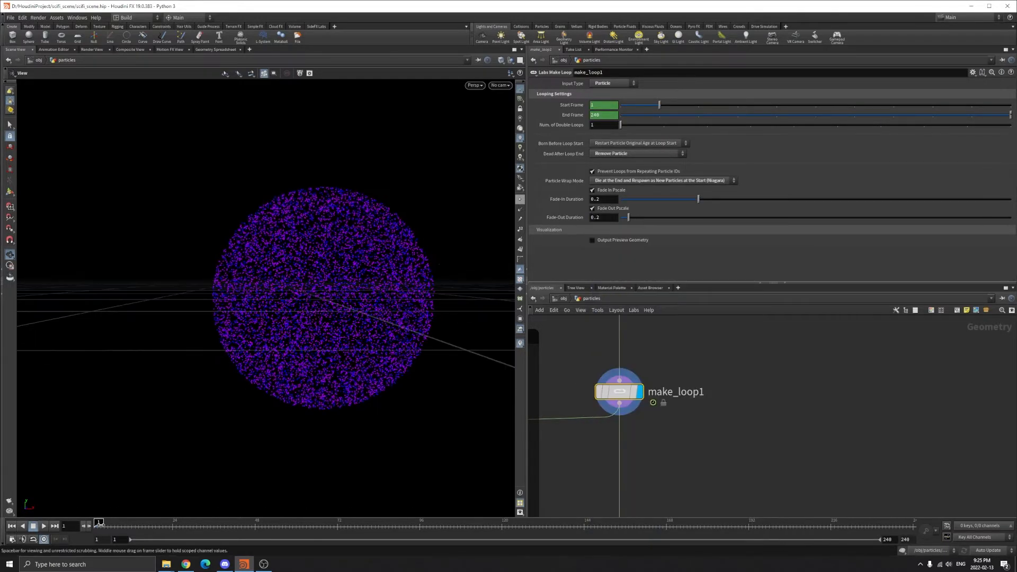
left_click(88, 526)
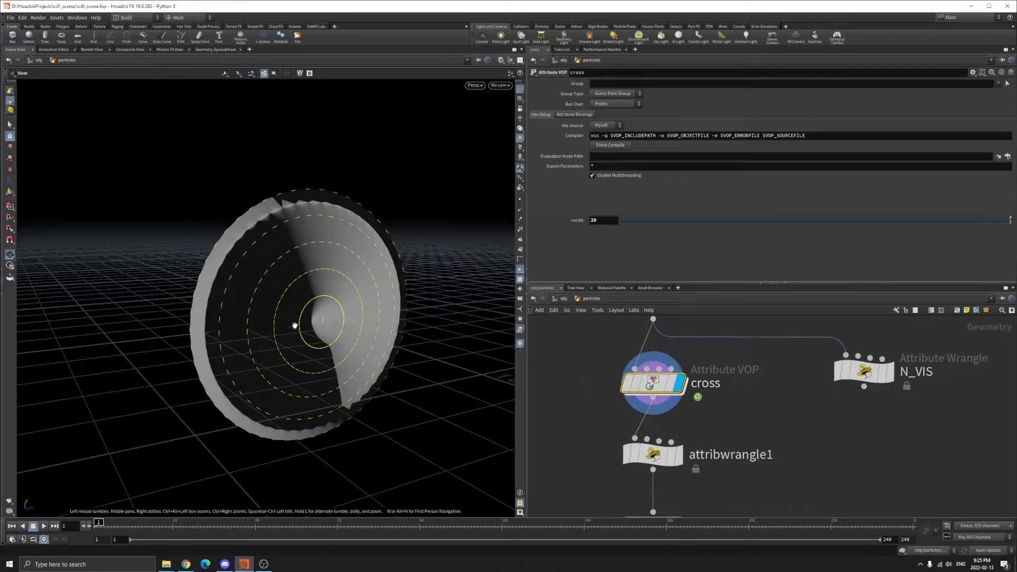
- Face the disc head-on and set cross's vscale to 20 for short swirl vectors
left_click_drag(293, 325, 327, 274)
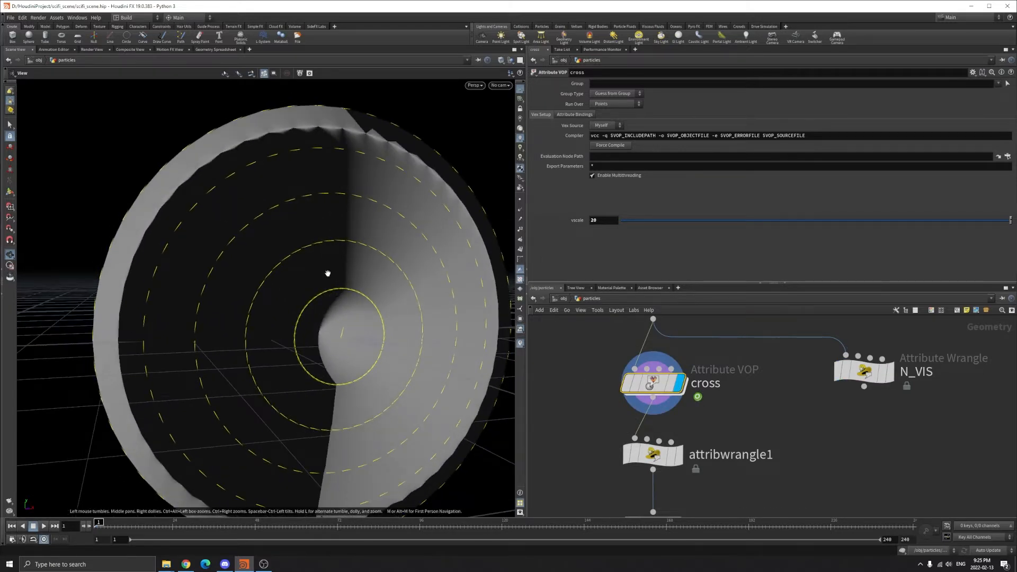
left_click_drag(327, 272, 428, 230)
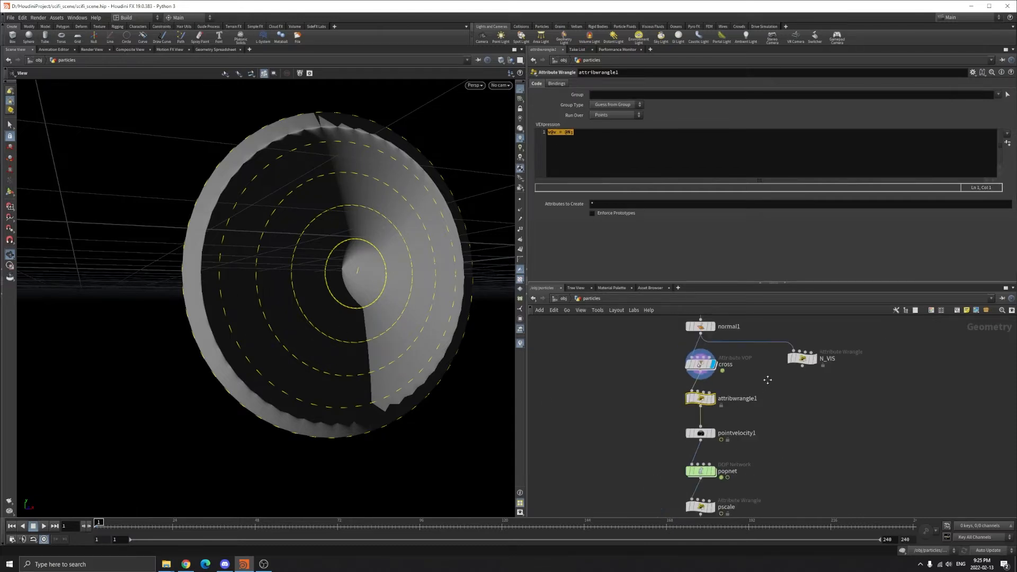
double_click(700, 363)
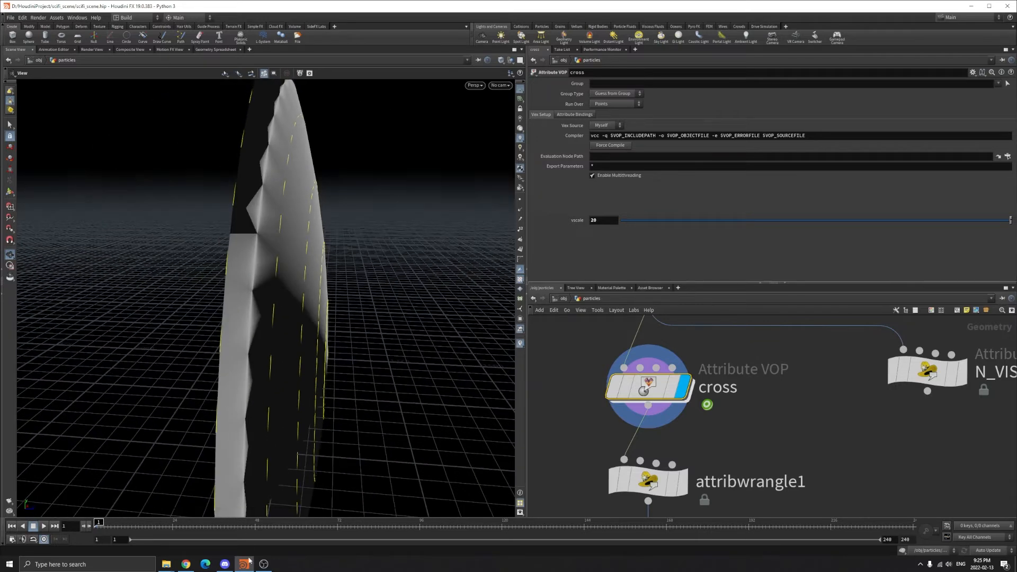
left_click(205, 564)
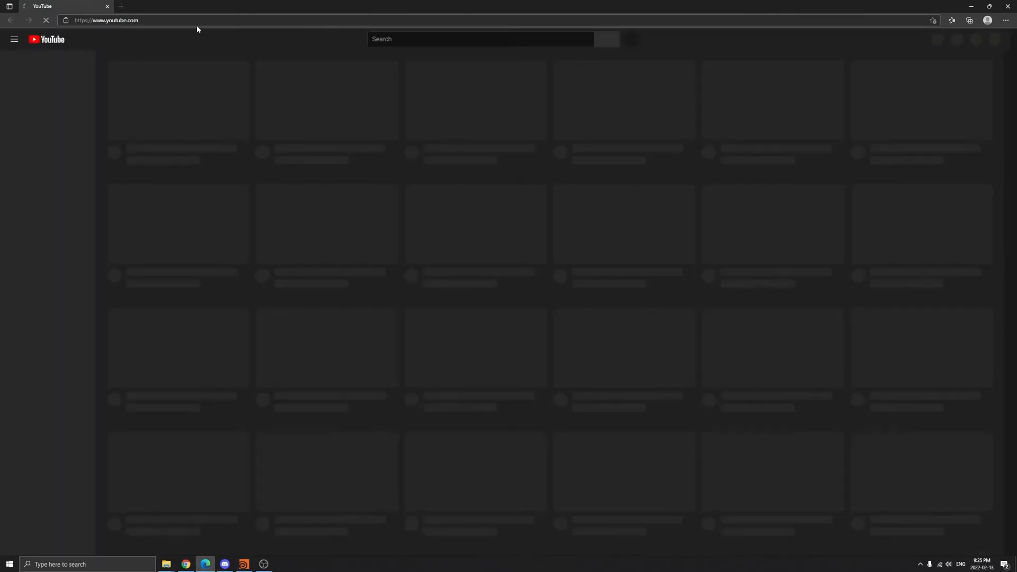
type("cross")
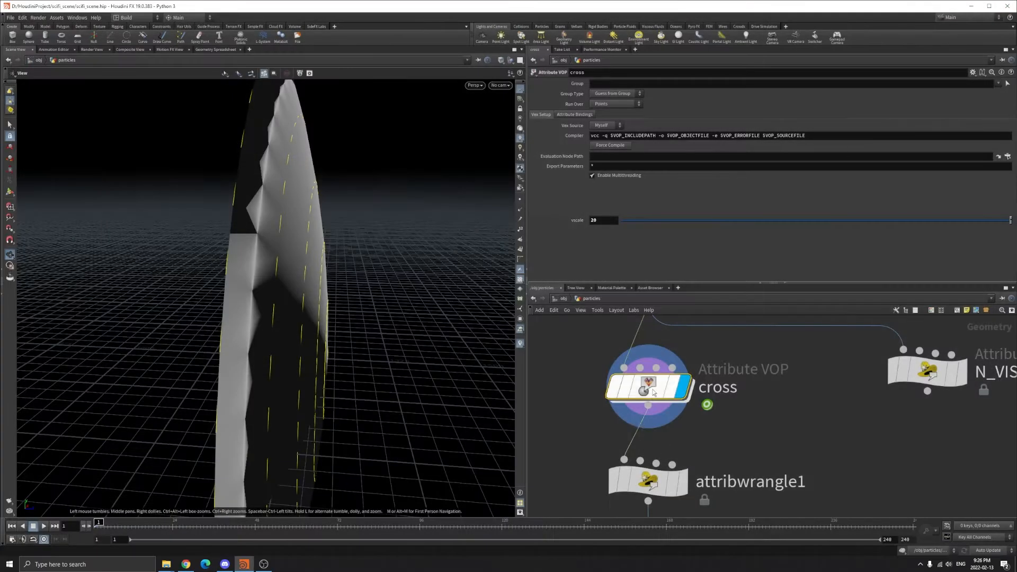
- Dive into the cross Attribute VOP and look into the cone at the swirl vectors
double_click(647, 388)
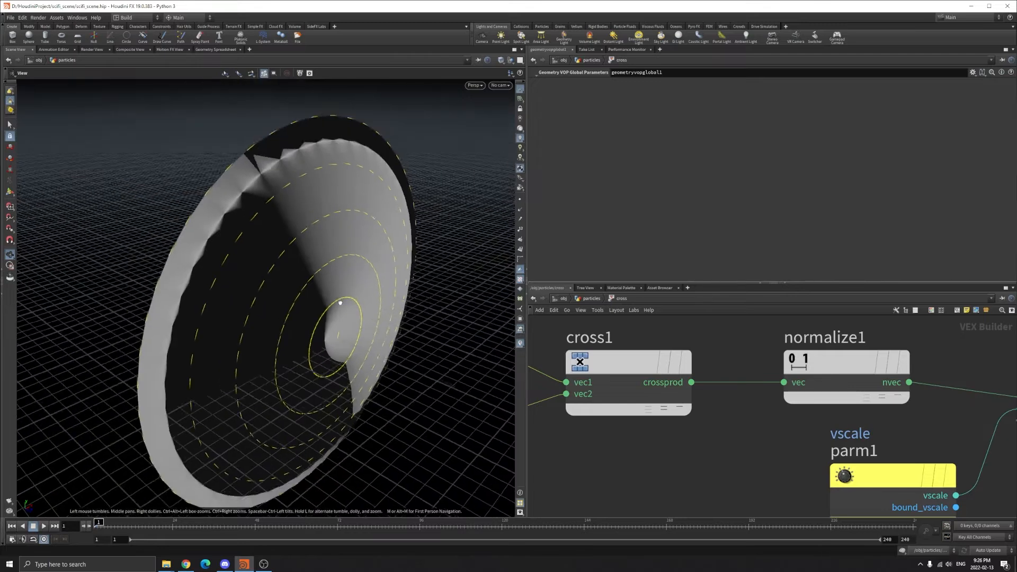
left_click_drag(339, 303, 362, 270)
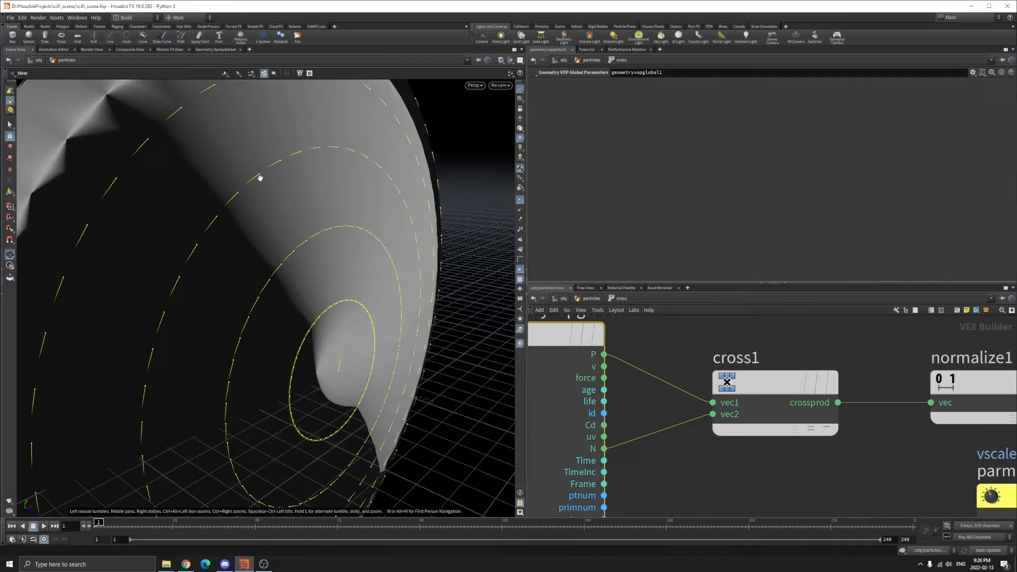
mouse_move(342, 375)
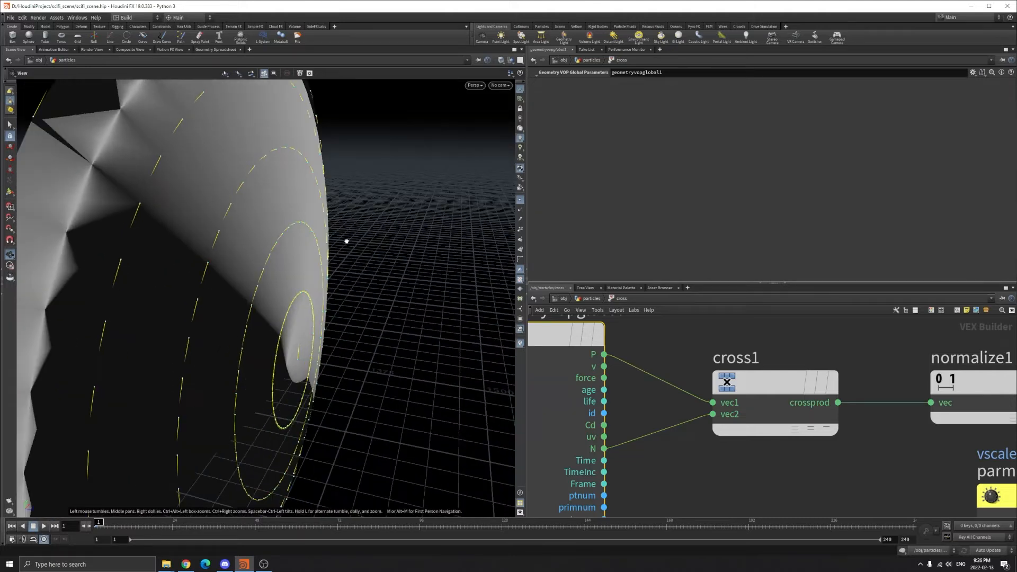
left_click_drag(346, 242, 260, 251)
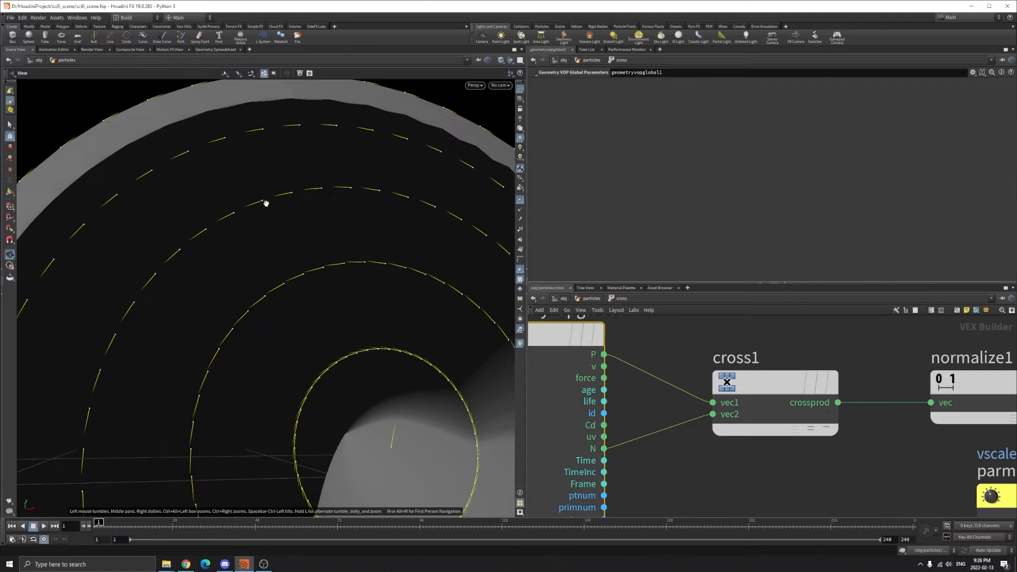
mouse_move(239, 200)
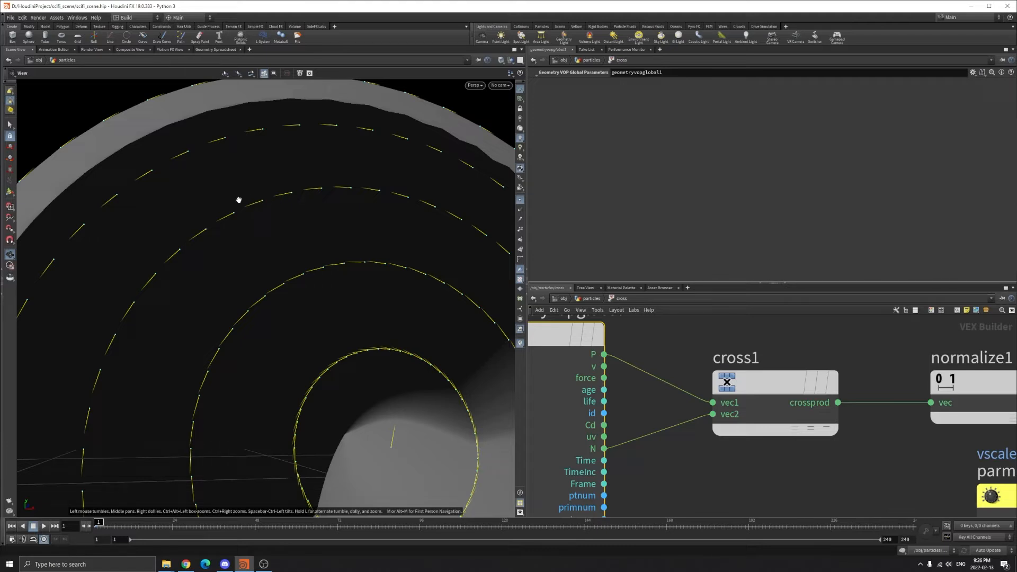
mouse_move(220, 226)
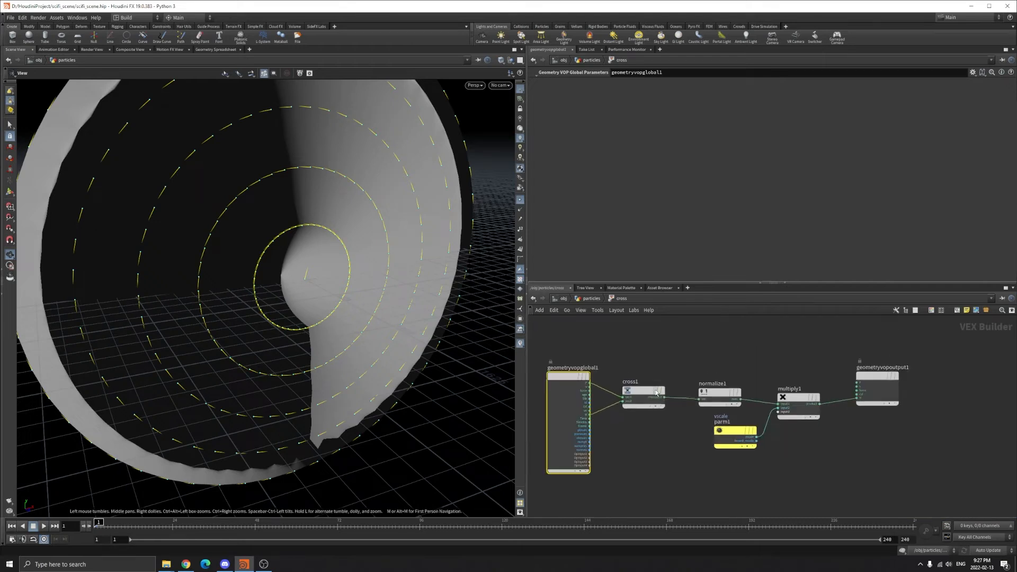
- Move cross1 higher in the VEX graph and bring up the vscale parm's settings
left_click_drag(644, 388, 652, 348)
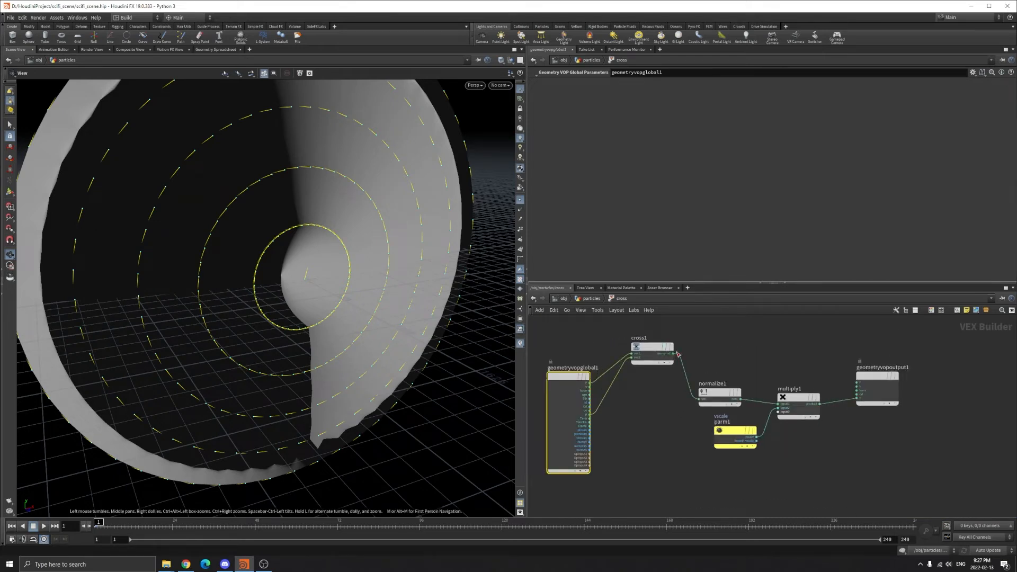
left_click_drag(675, 355, 855, 402)
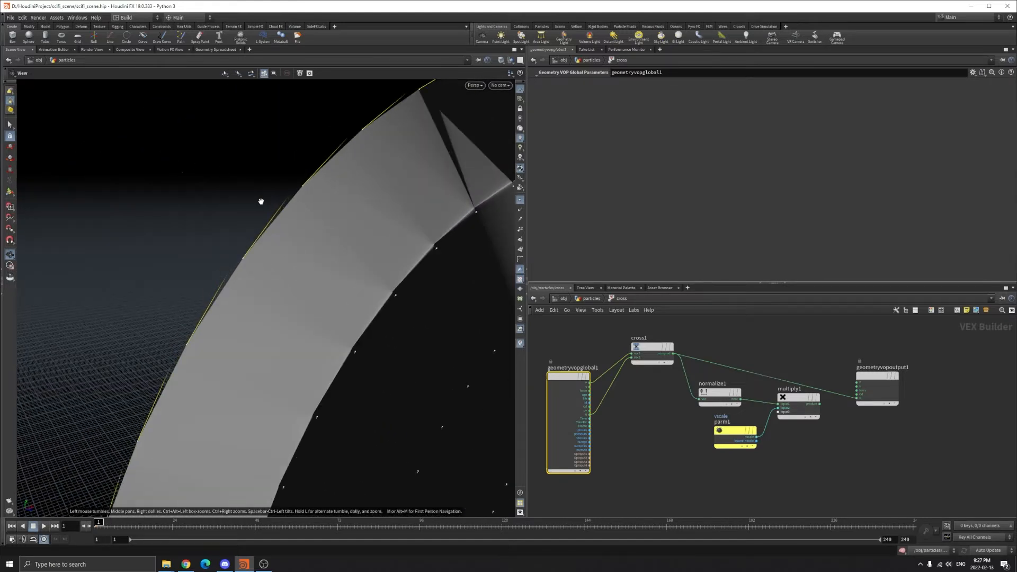
left_click_drag(260, 202, 369, 169)
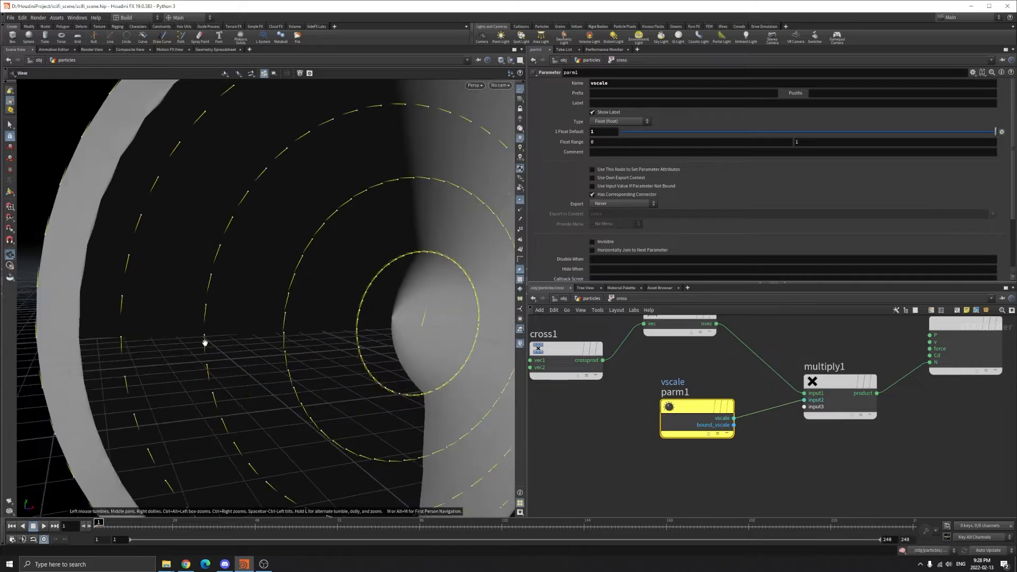
- Pull back to see the whole cone with the longer swirling vectors after raising vscale
left_click_drag(205, 342, 440, 171)
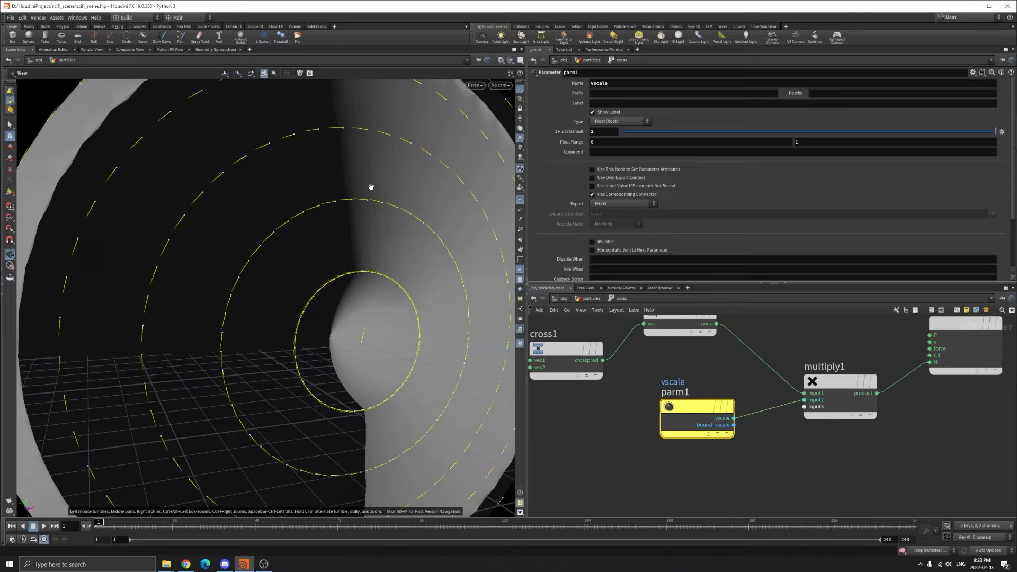
left_click_drag(371, 188, 248, 213)
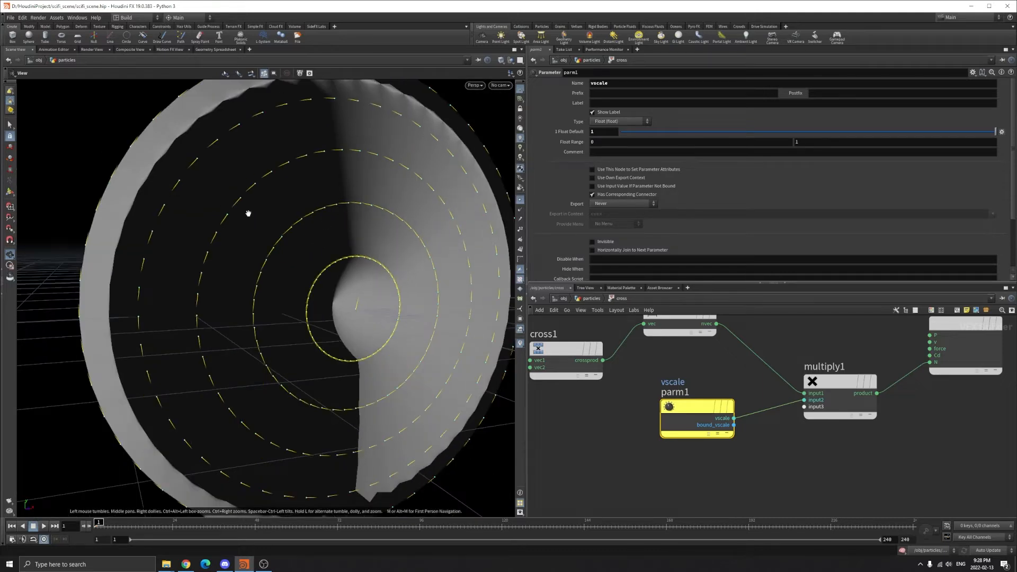
mouse_move(302, 219)
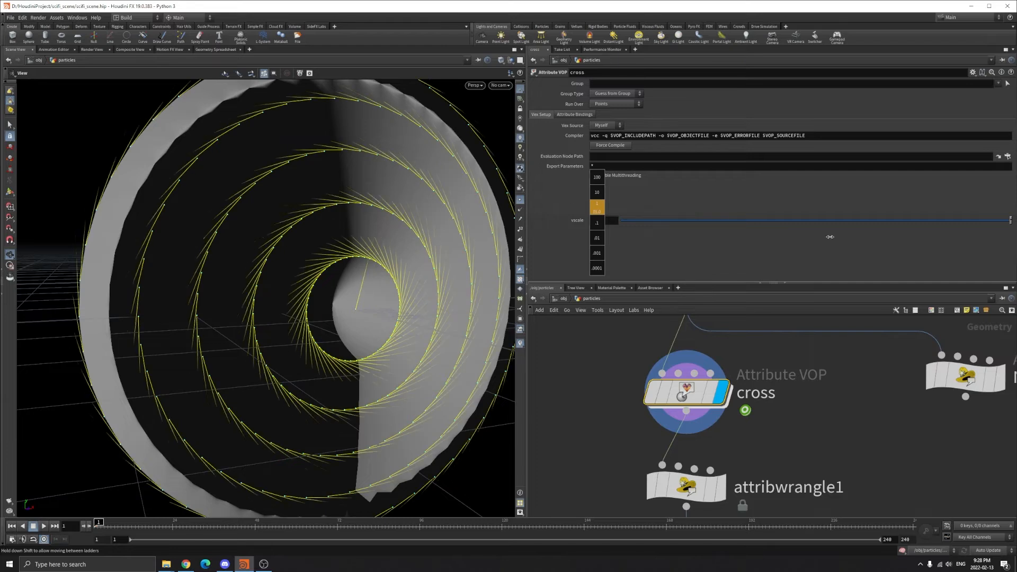
- Return cross's vscale to 20, check attribwrangle1's info, and select pointvelocity1's curl noise
left_click_drag(830, 236, 893, 217)
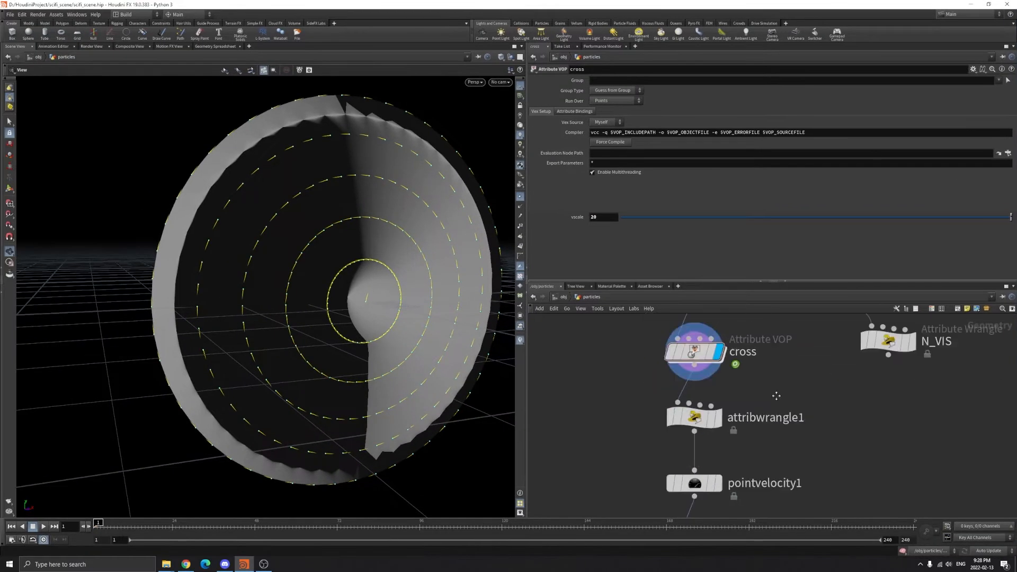
left_click(693, 418)
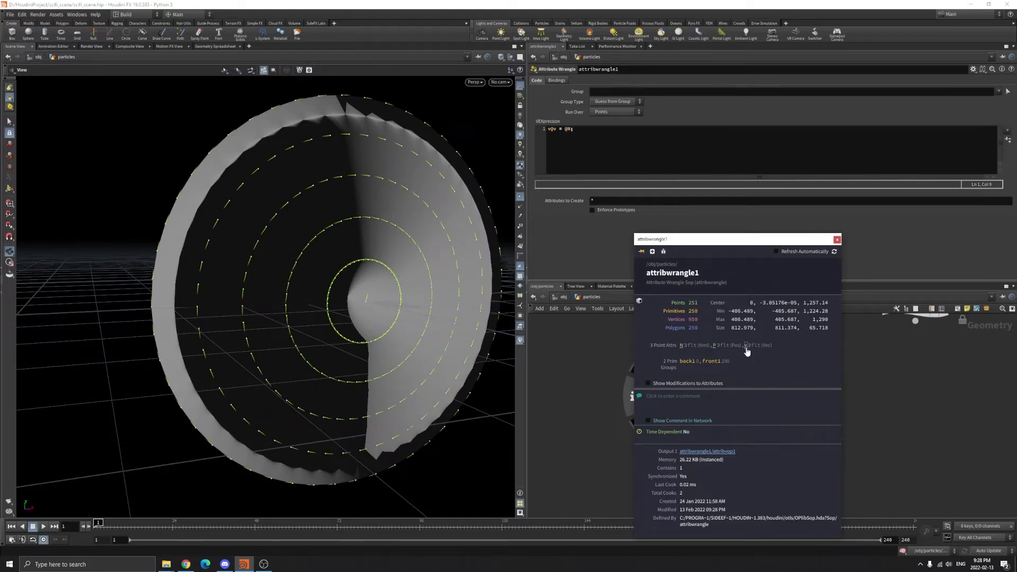
mouse_move(742, 346)
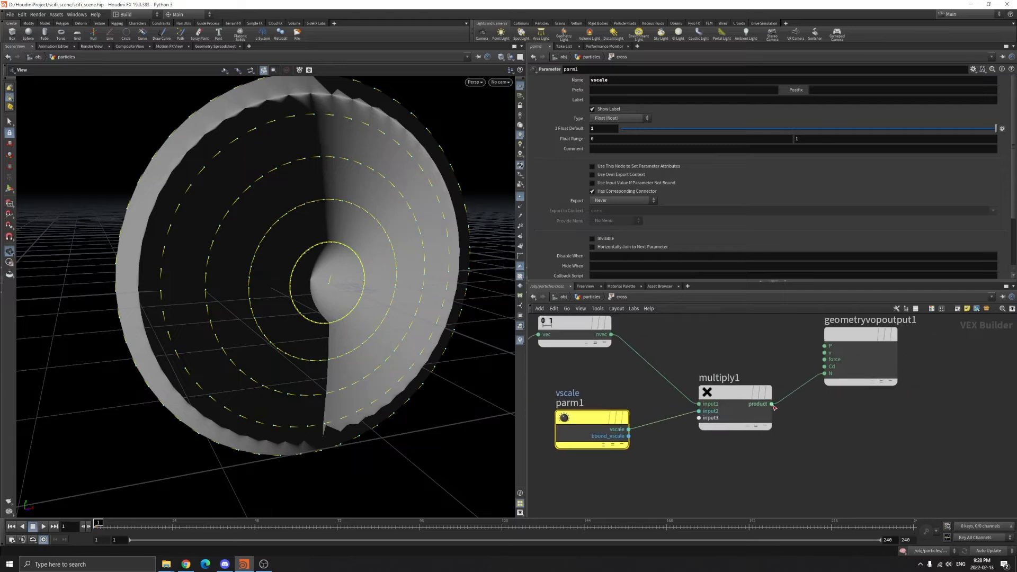
left_click_drag(772, 403, 798, 359)
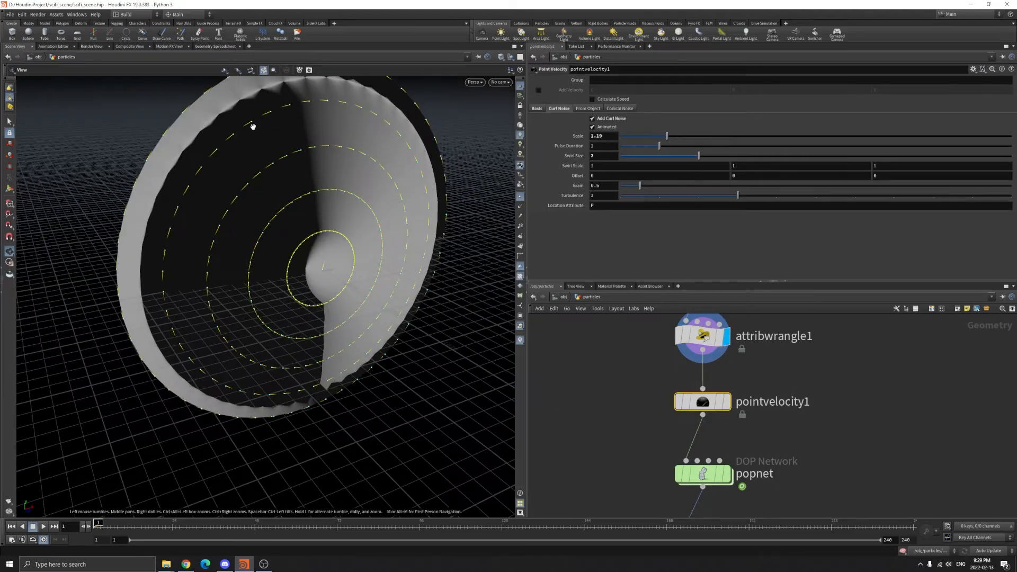
- Try a stronger Curl Noise Scale on pointvelocity1 and frame the whole scene
left_click_drag(252, 126, 333, 140)
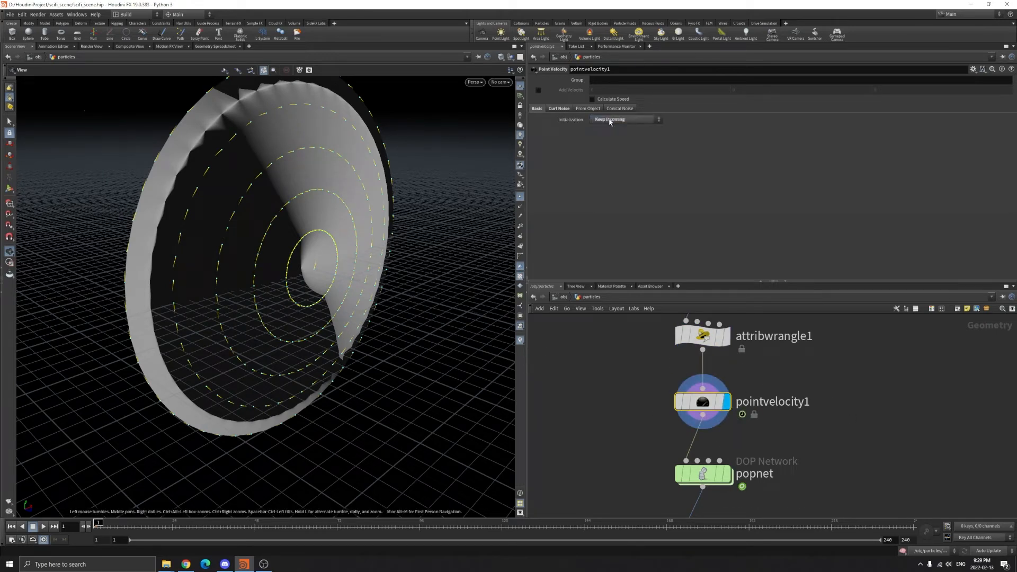
left_click(702, 336)
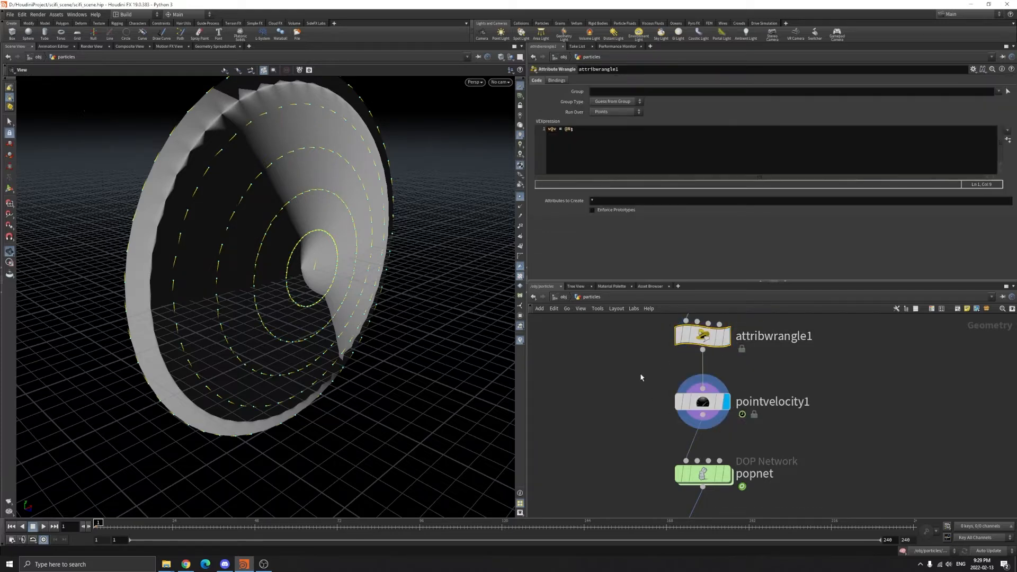
left_click(701, 400)
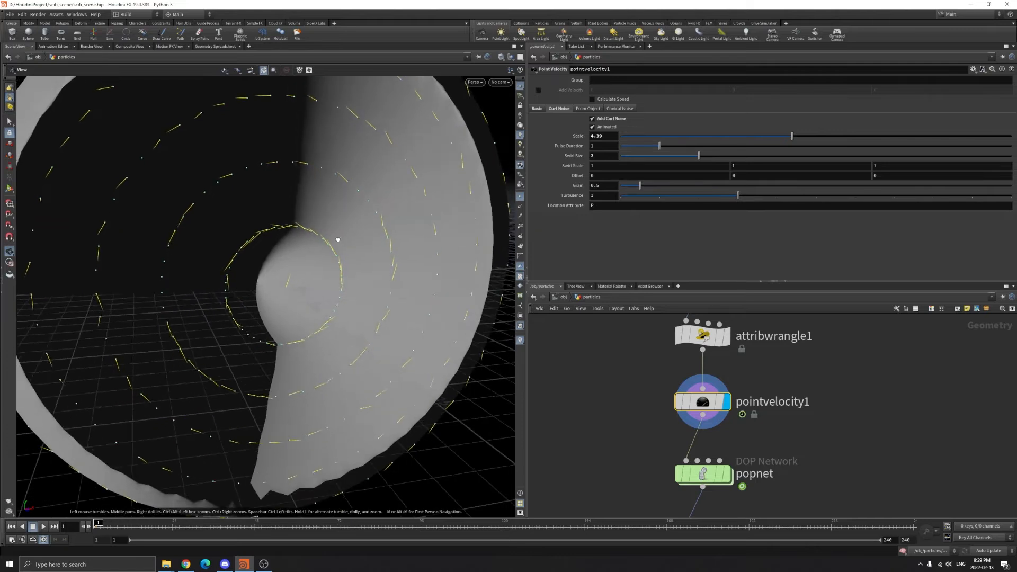
right_click(337, 233)
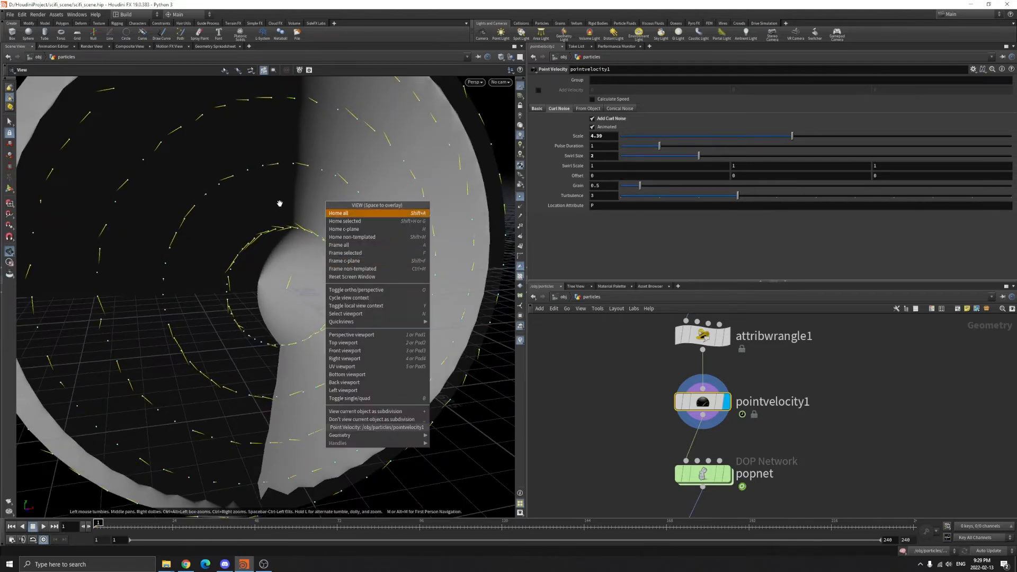
left_click(338, 213)
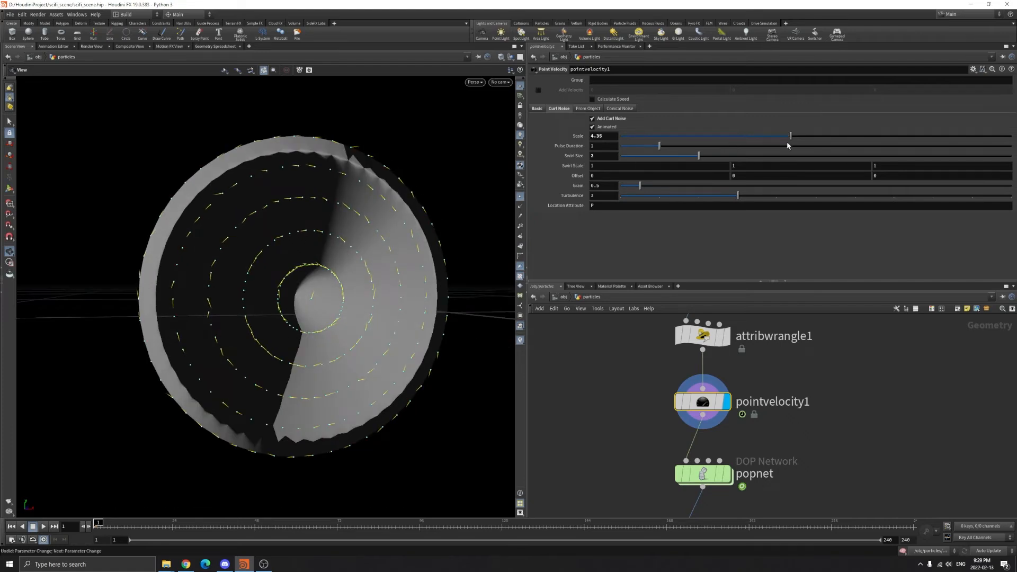
- Bring the curl noise scale back to 1.19 and dive into the popnet network
left_click_drag(790, 136, 666, 135)
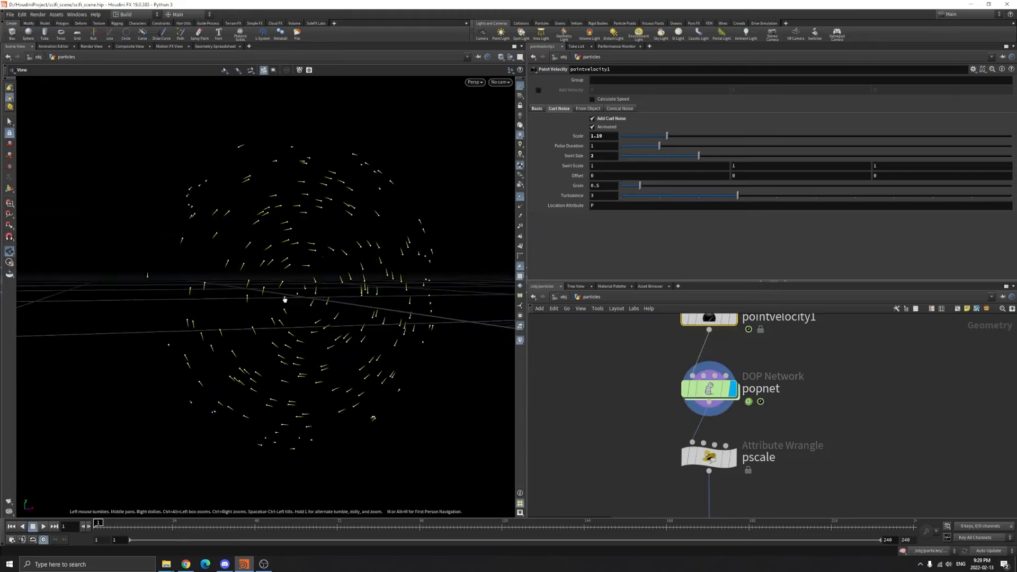
double_click(709, 388)
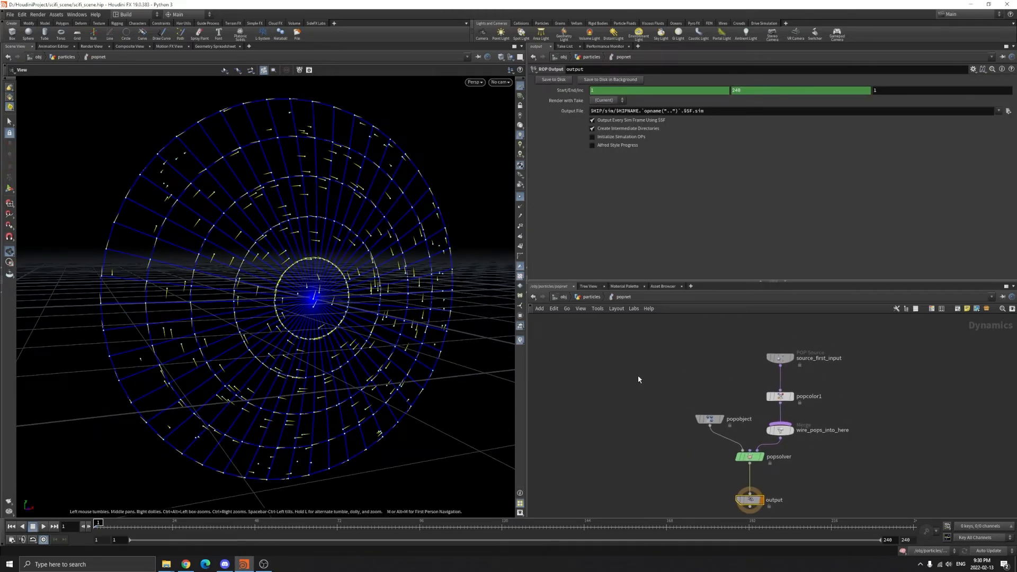
- Review source_first_input's Const. Birth Rate, Life Variance and attribute settings
left_click(779, 357)
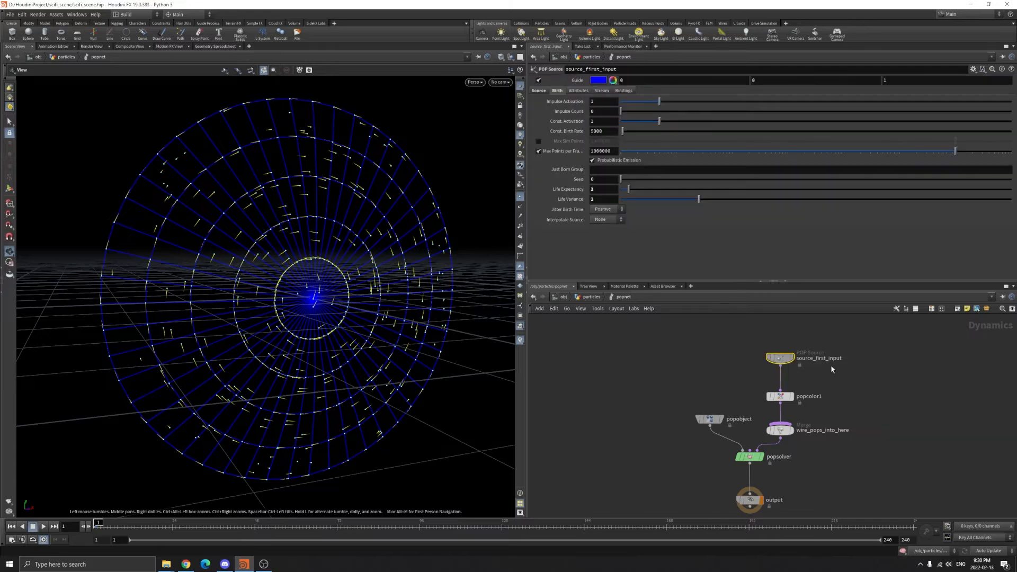
left_click(596, 132)
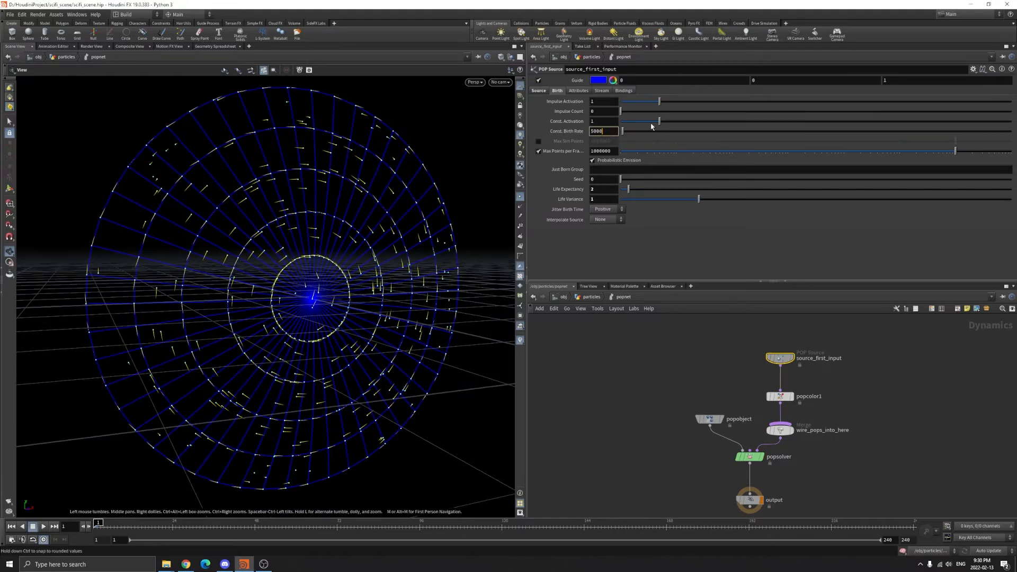
mouse_move(351, 247)
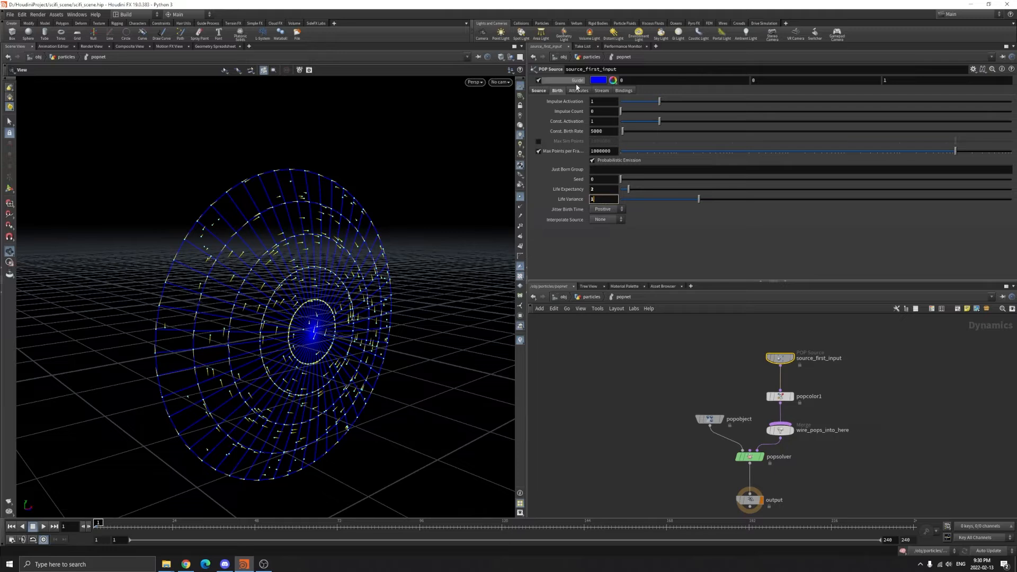
left_click(576, 90)
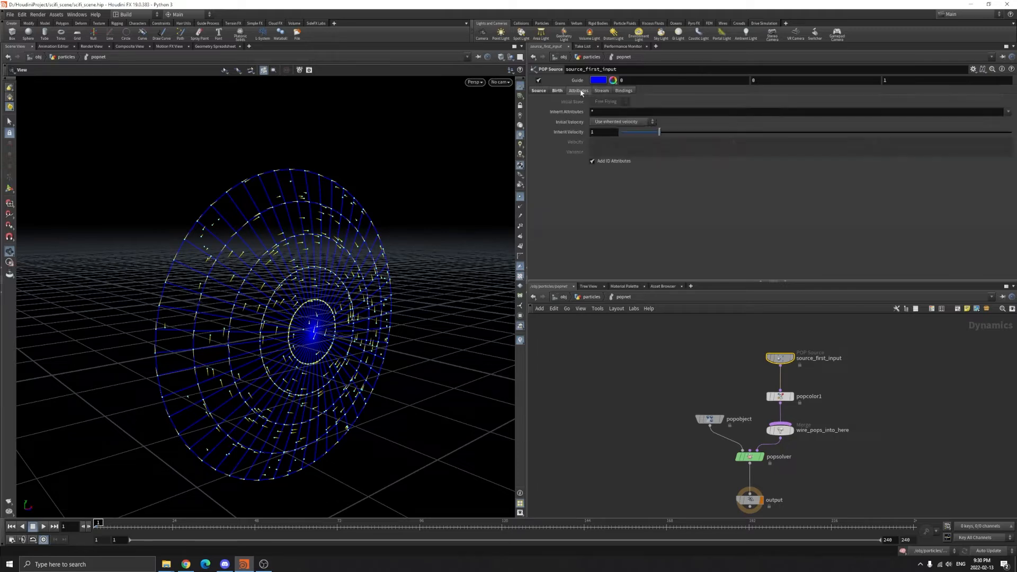
left_click(556, 90)
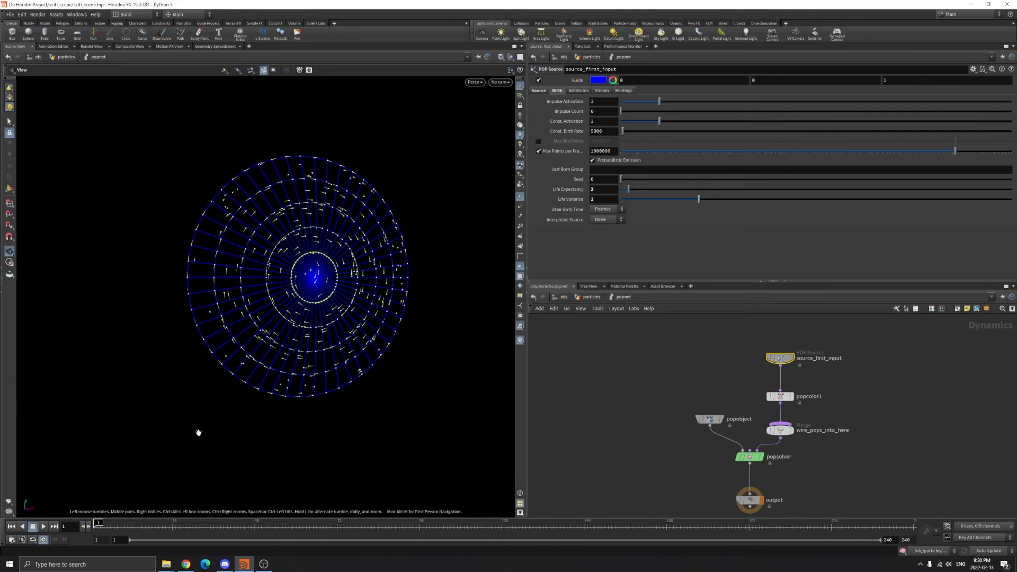
- Play the simulation so particles fill the rings, then select popcolor1's age color ramp
left_click(44, 526)
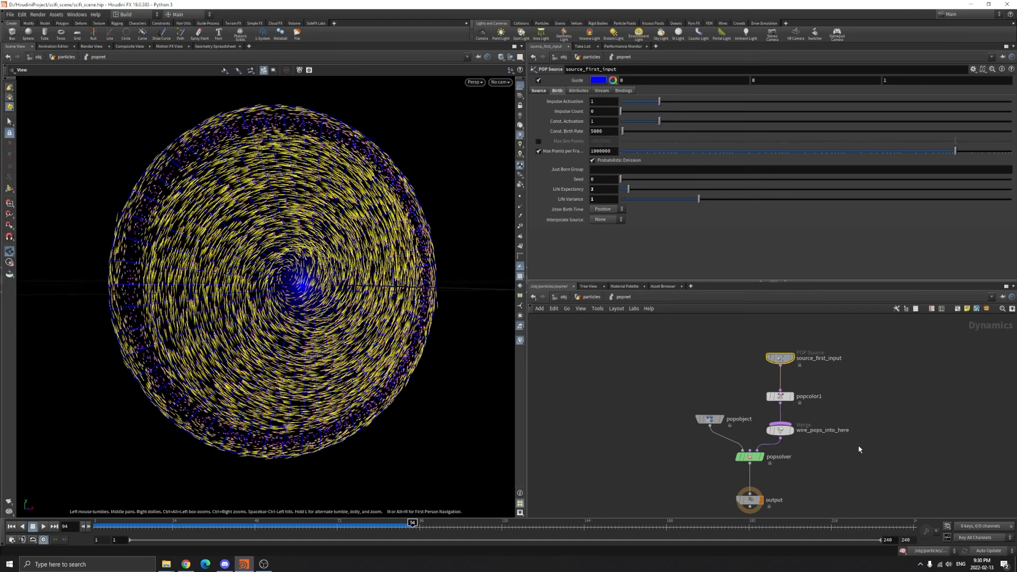
left_click(778, 396)
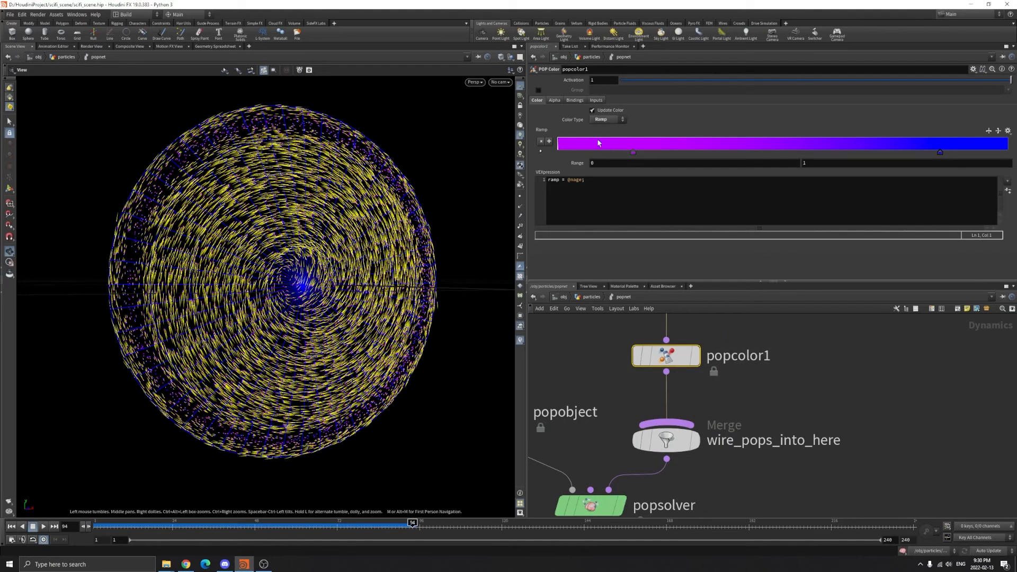
mouse_move(641, 155)
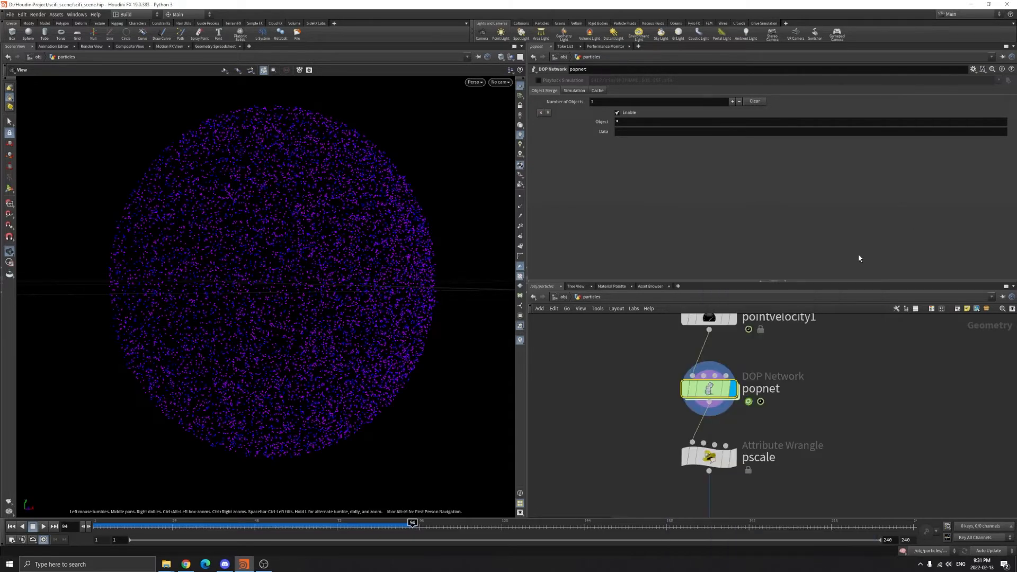
- Rewind and play the popnet simulation through frame 248, then replay and stop partway
left_click(44, 526)
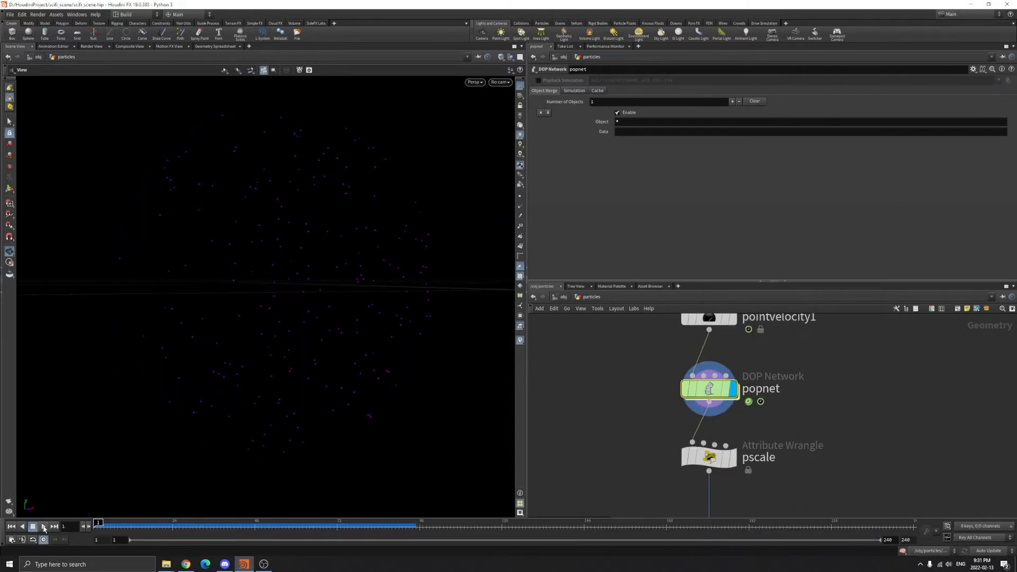
left_click(42, 526)
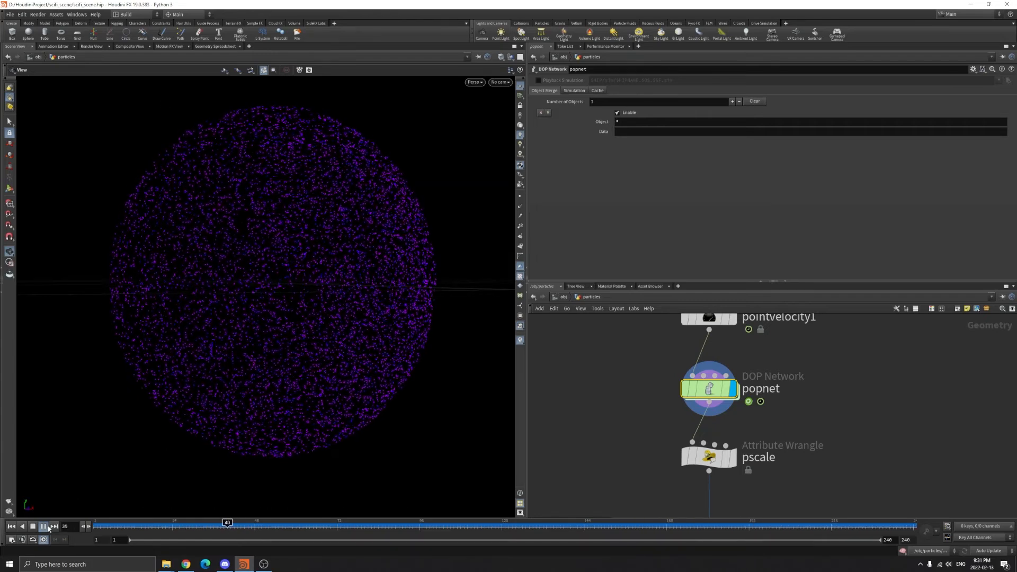
left_click(32, 527)
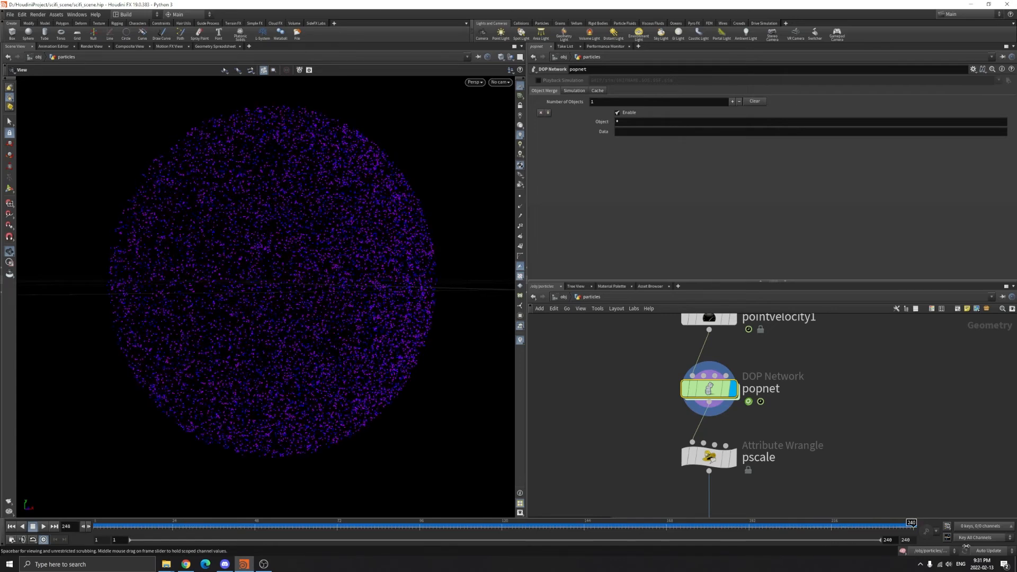
left_click(43, 527)
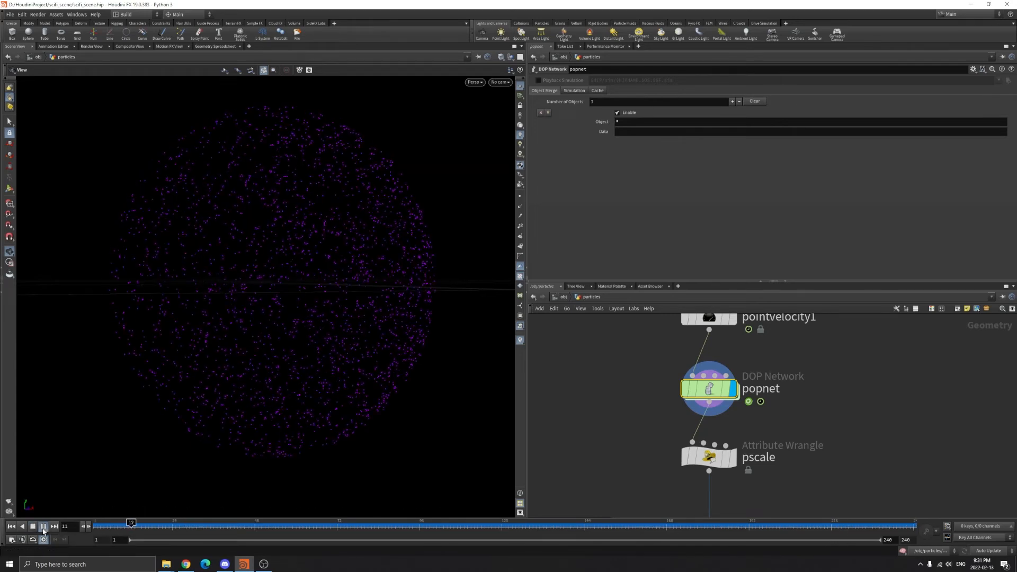
left_click(43, 527)
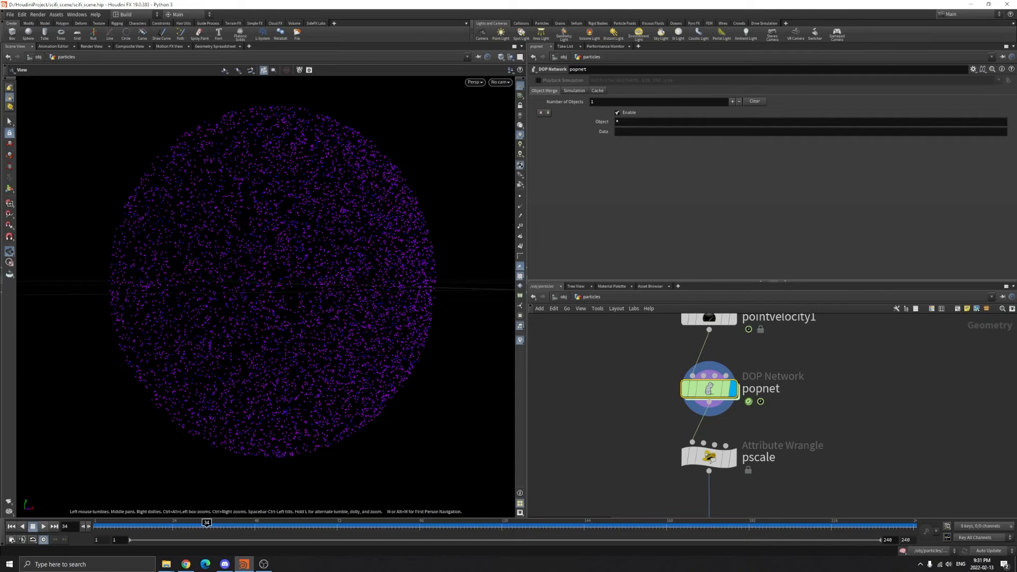
mouse_move(197, 247)
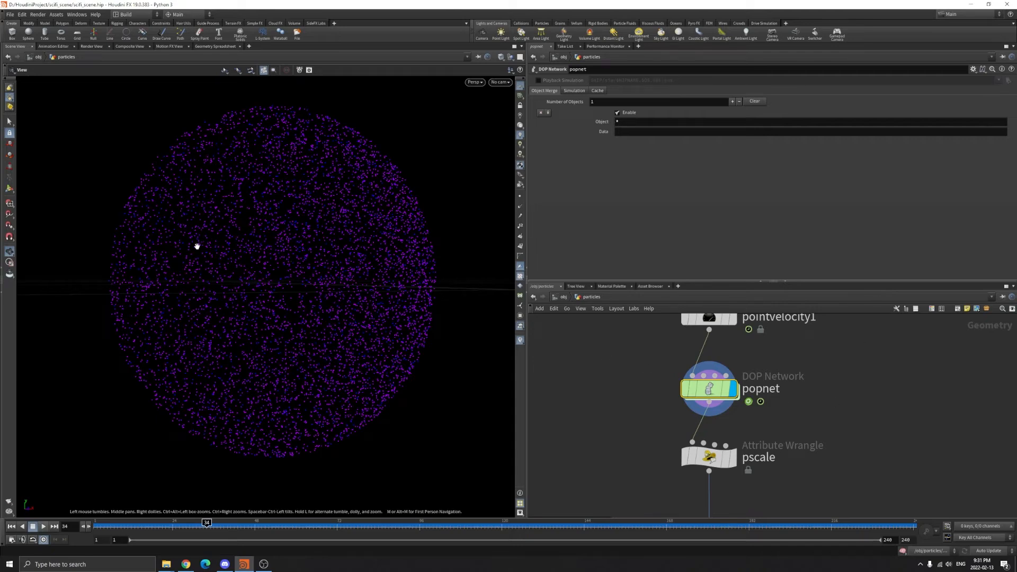
mouse_move(232, 213)
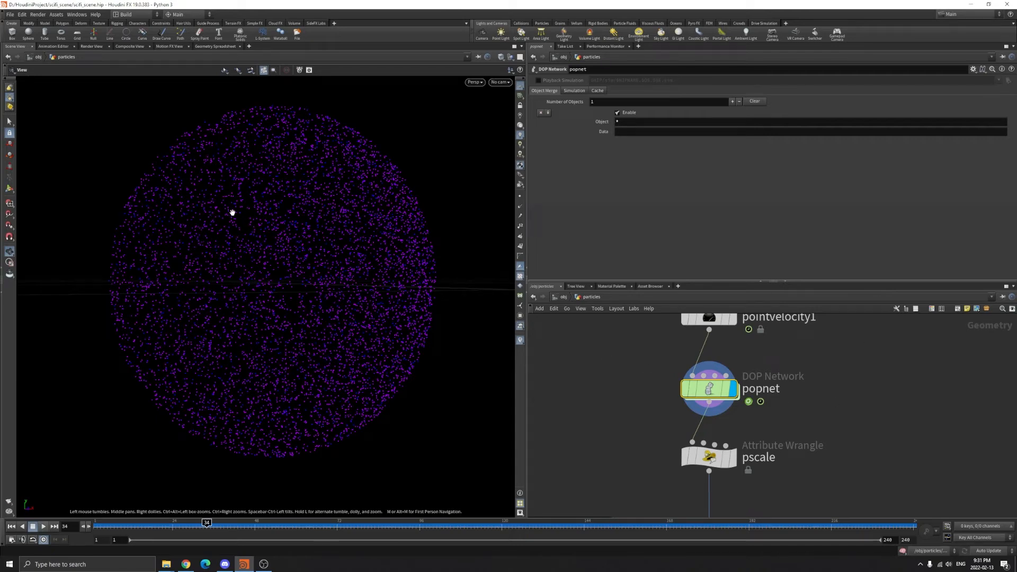
mouse_move(241, 346)
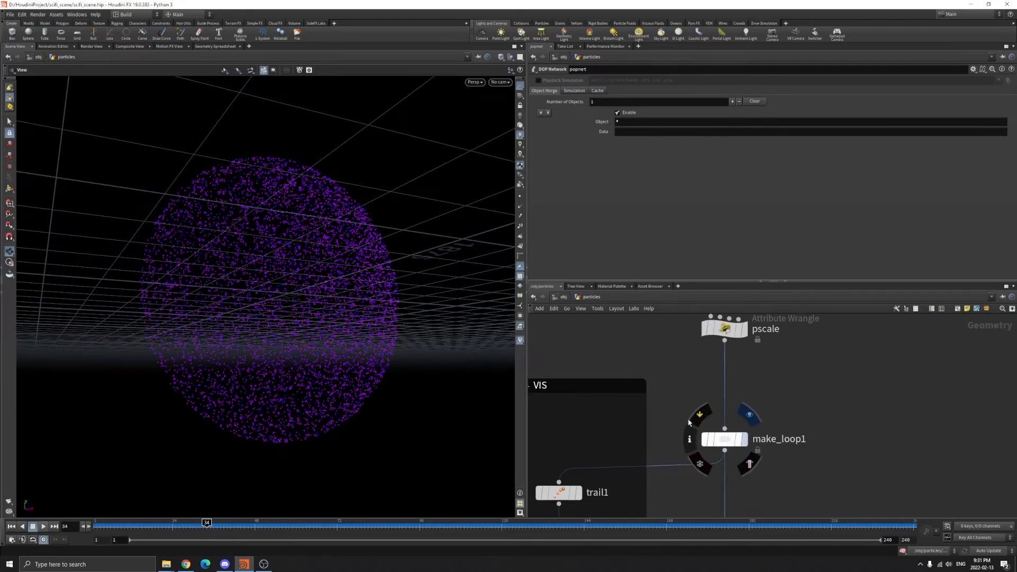
- Select make_loop1 and play the looped particle animation, returning to frame 1
left_click(724, 439)
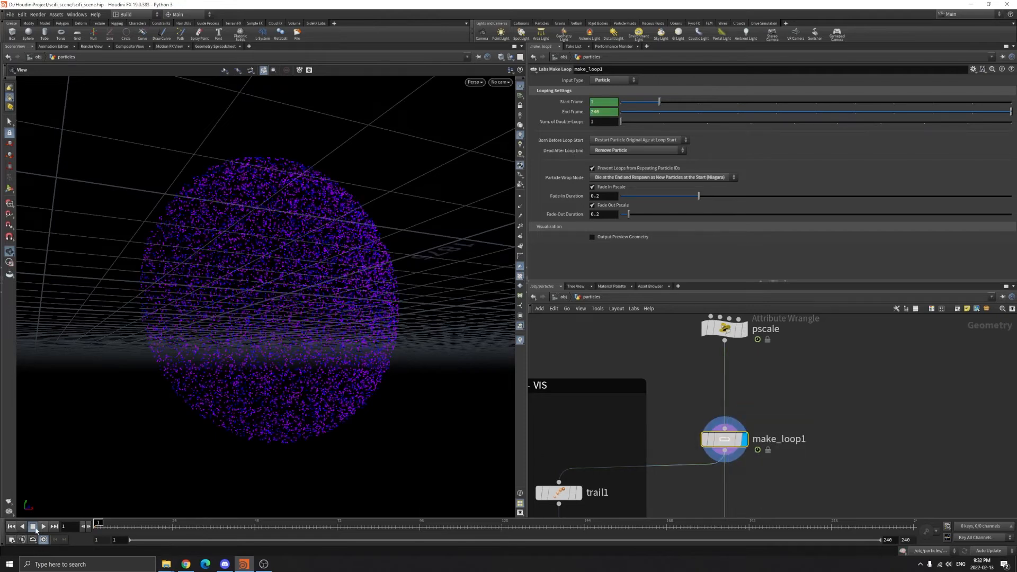
left_click(33, 527)
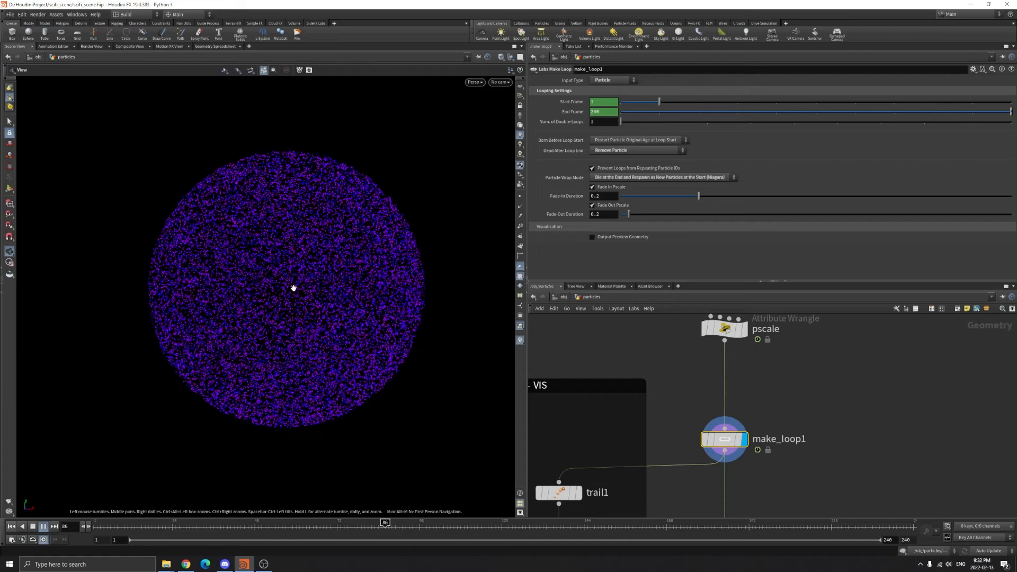
left_click(43, 527)
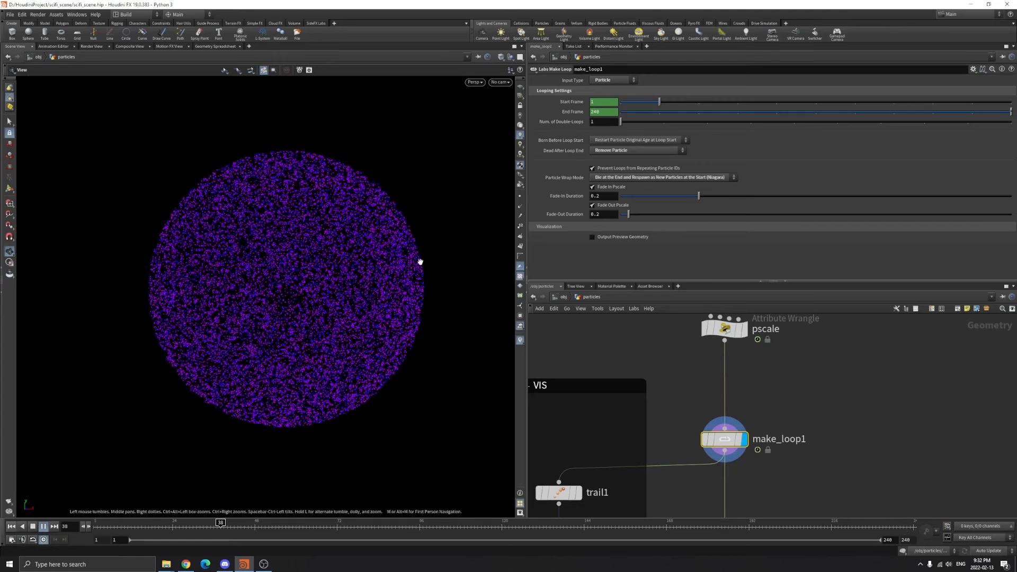
left_click(45, 527)
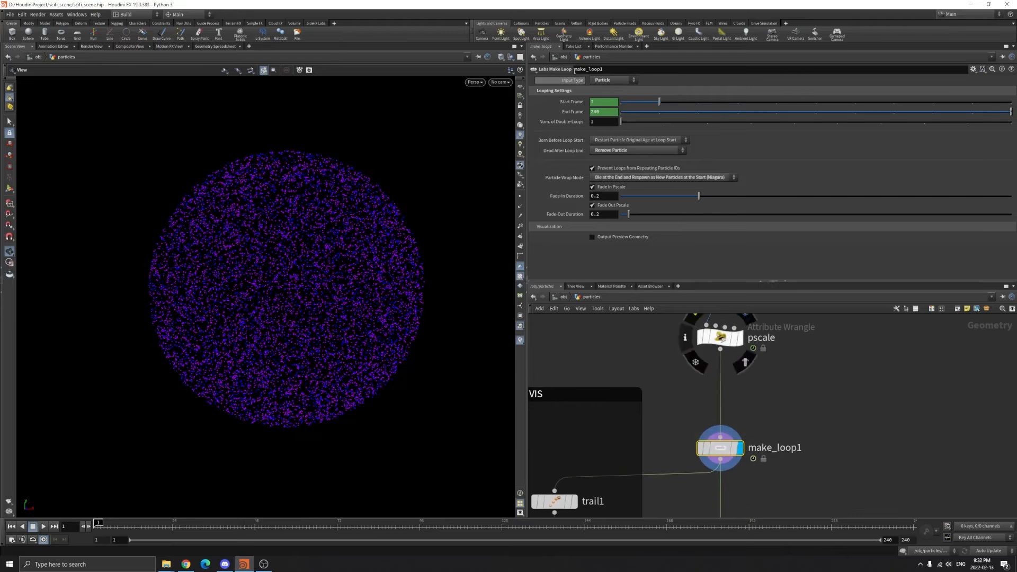
- Keep input type Particle, set Dead After Loop End to Remove Particle, keep the Niagara respawn wrap mode
left_click(611, 80)
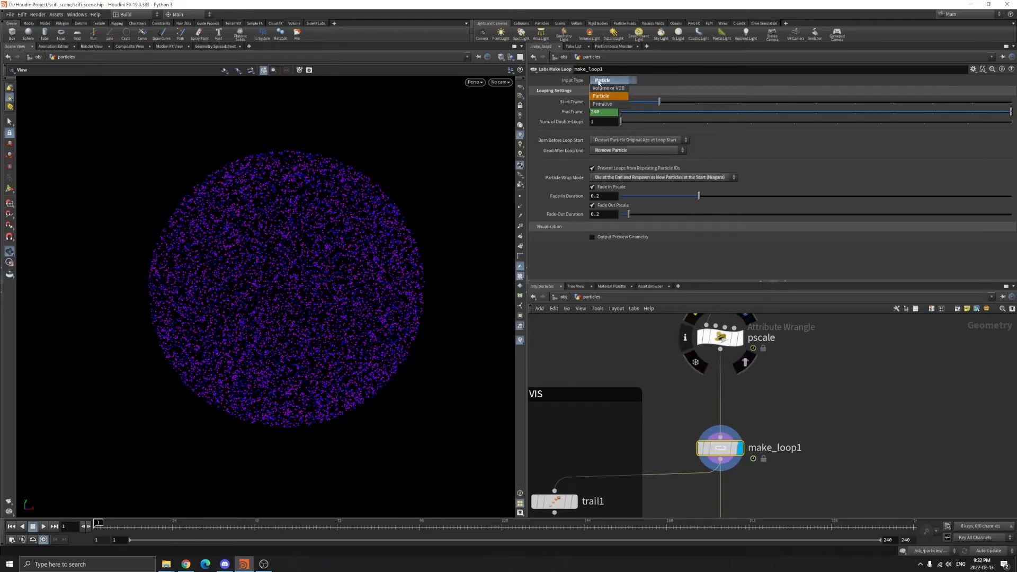
mouse_move(608, 88)
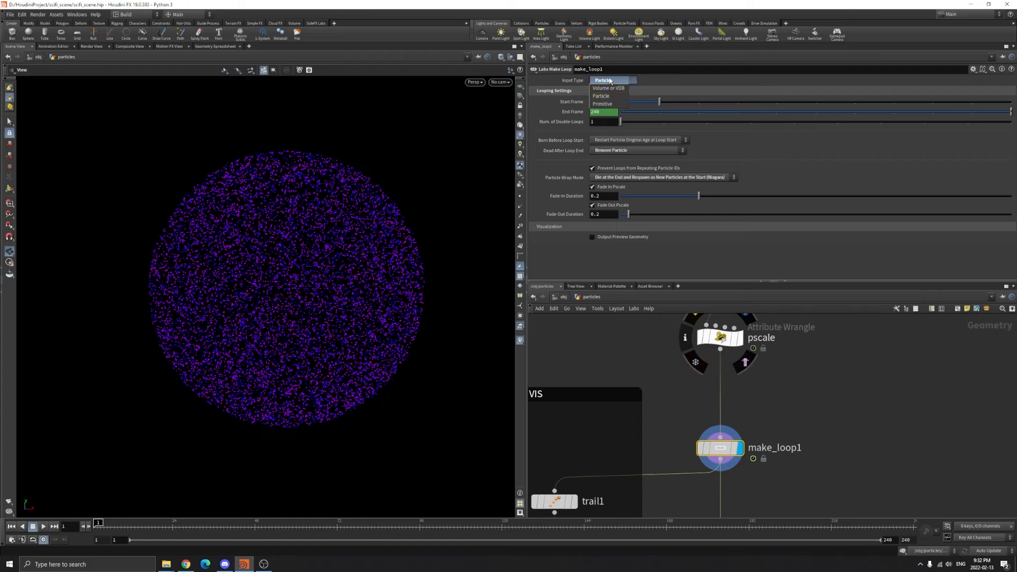
left_click(601, 97)
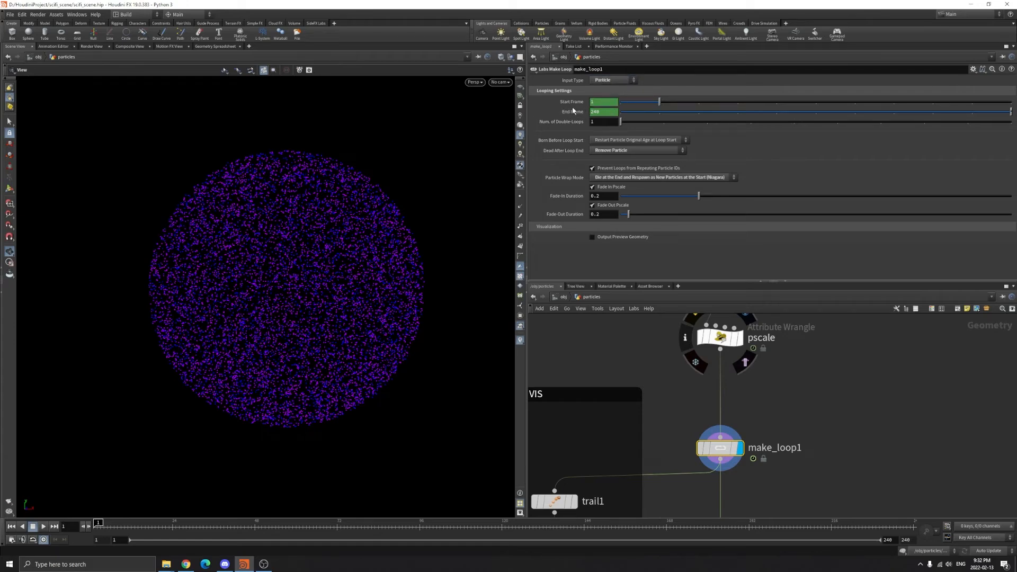
left_click(636, 139)
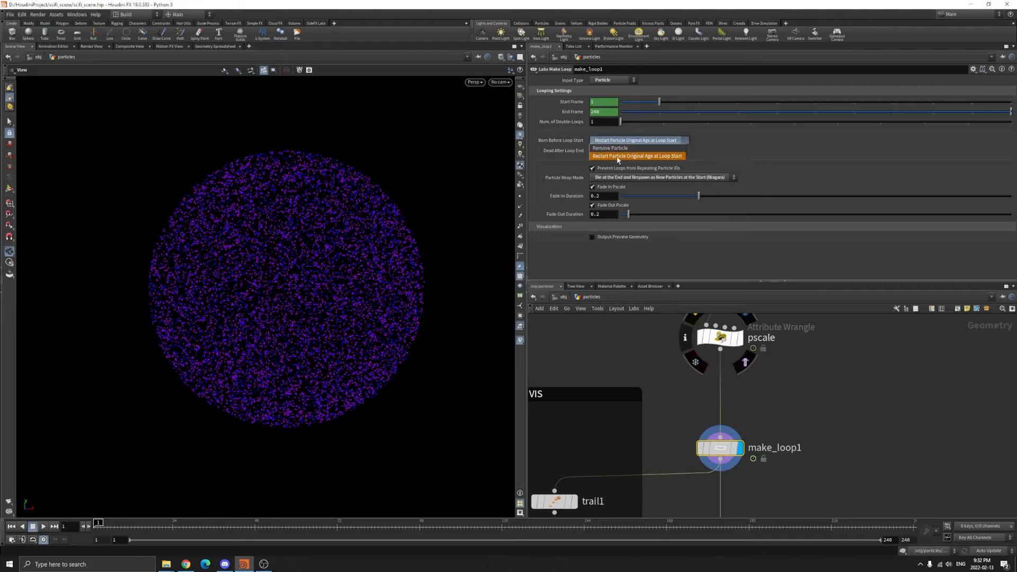
mouse_move(648, 159)
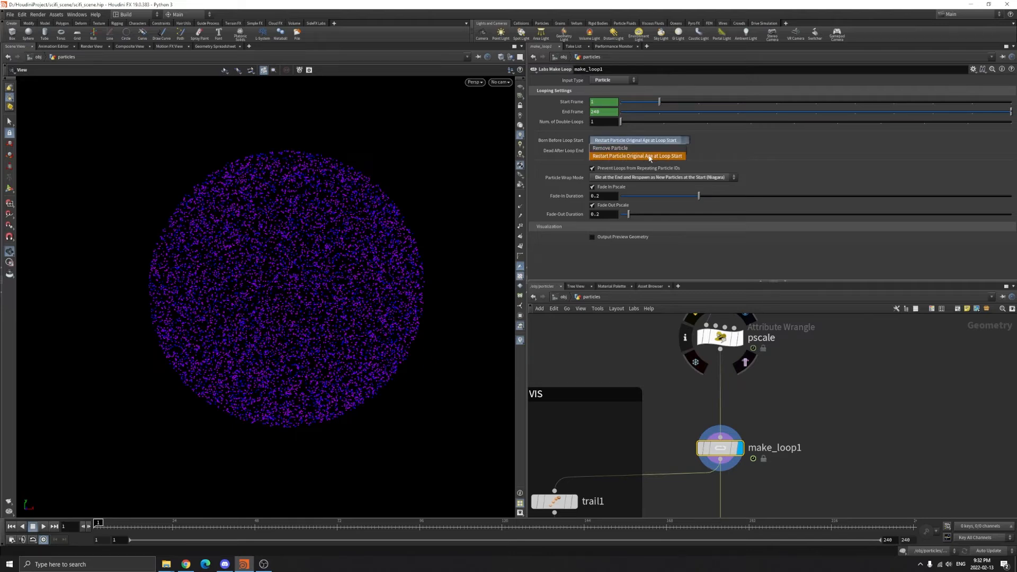
left_click(609, 147)
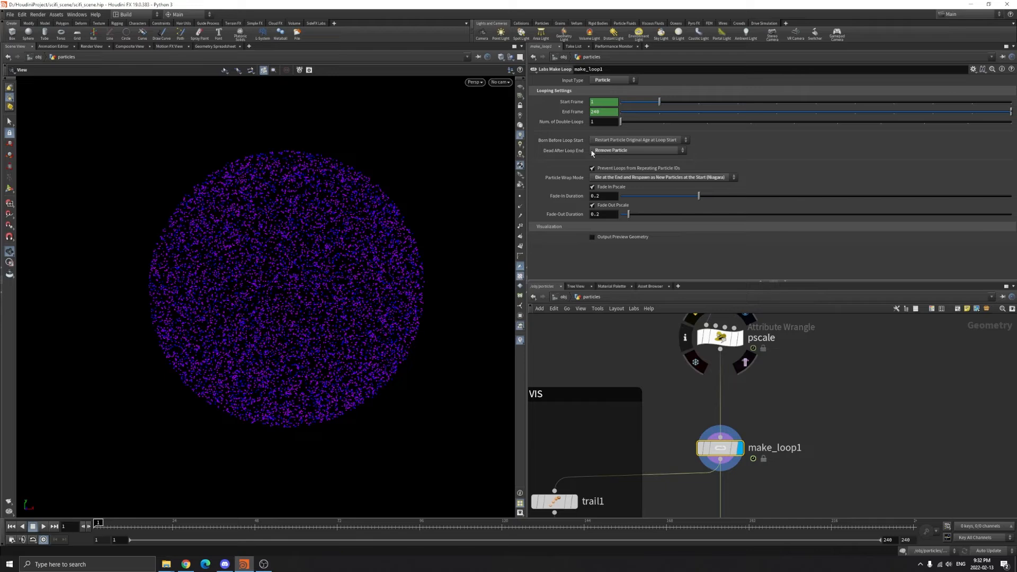
left_click(636, 149)
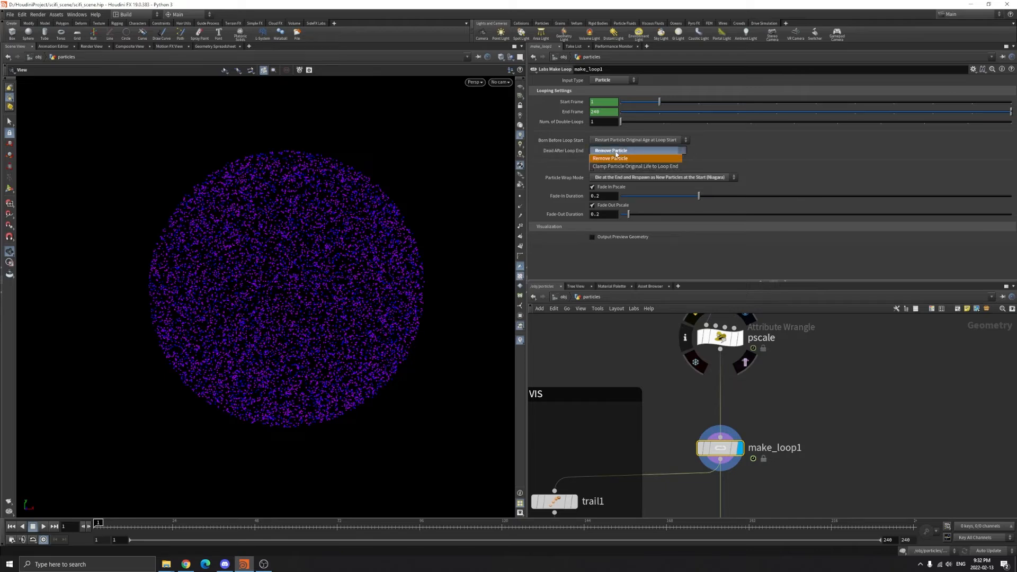
left_click(662, 177)
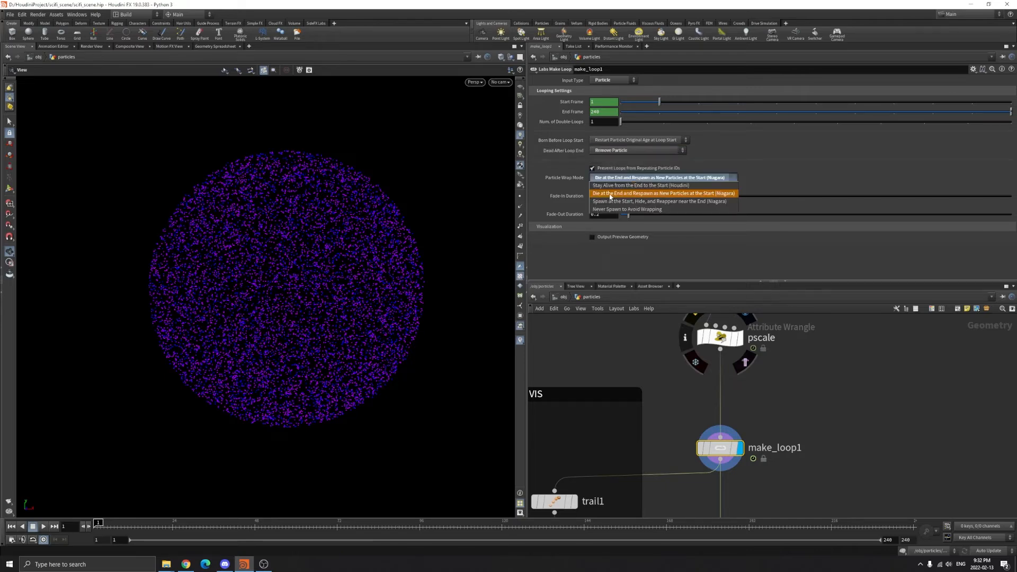
mouse_move(685, 199)
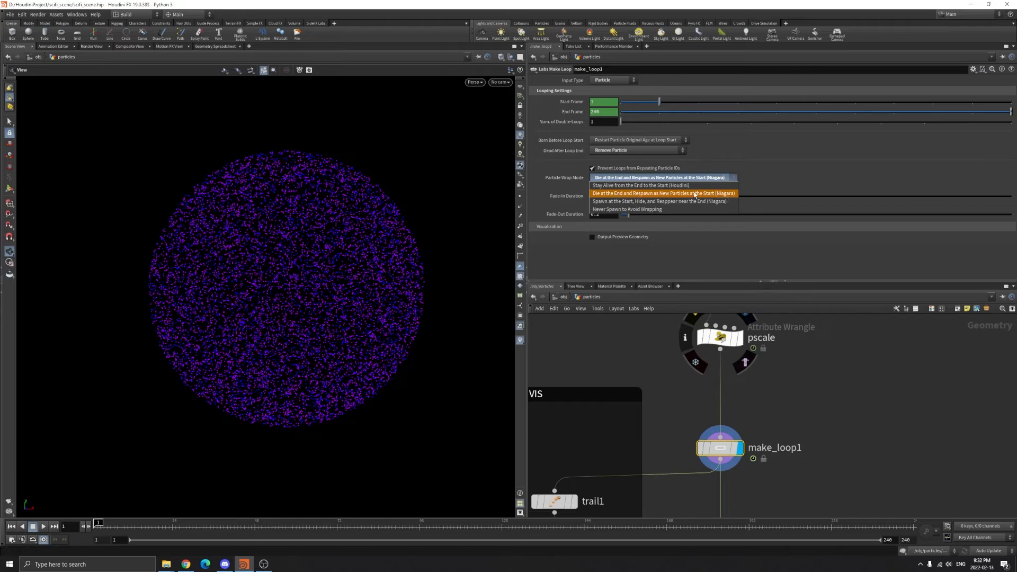
mouse_move(663, 185)
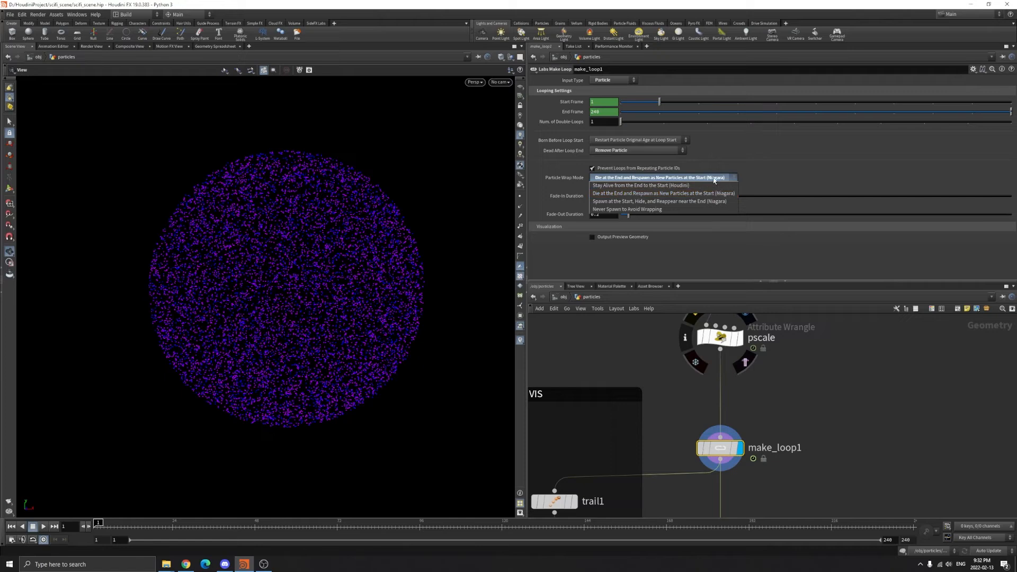
mouse_move(683, 181)
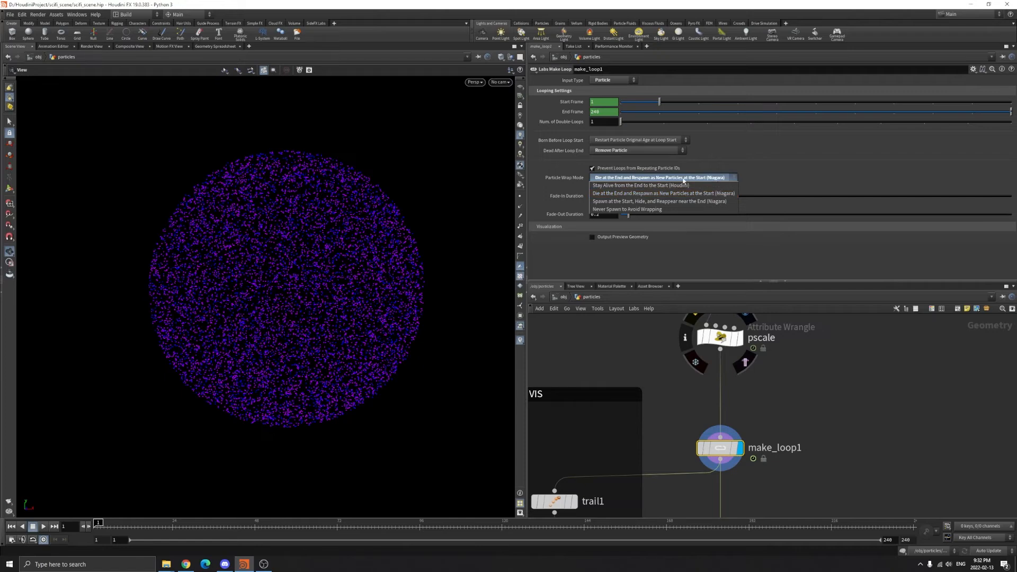
left_click(659, 177)
type("sphere")
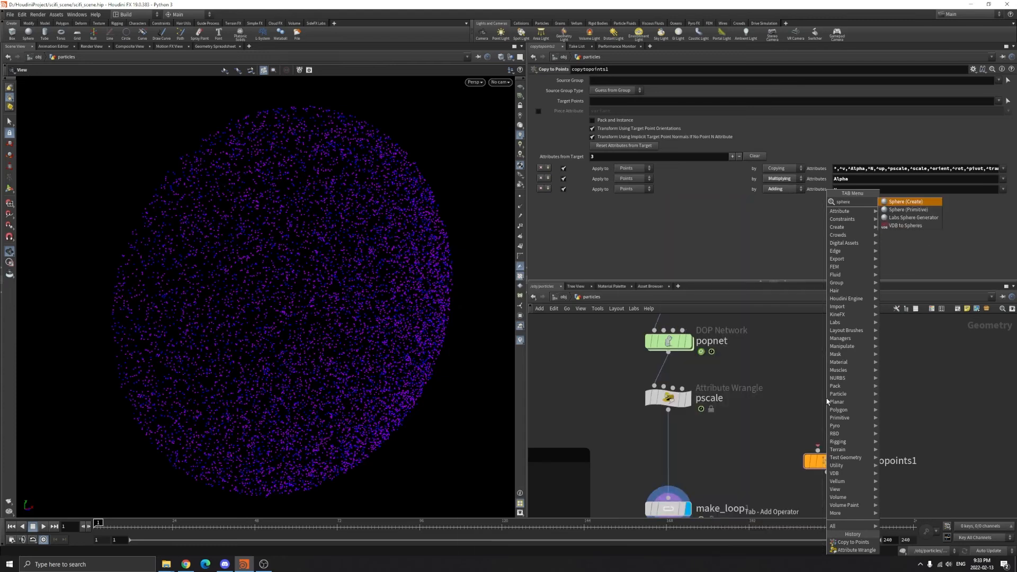
- Create a sphere and wire it into copytopoints1 to preview particles as spheres
left_click(902, 202)
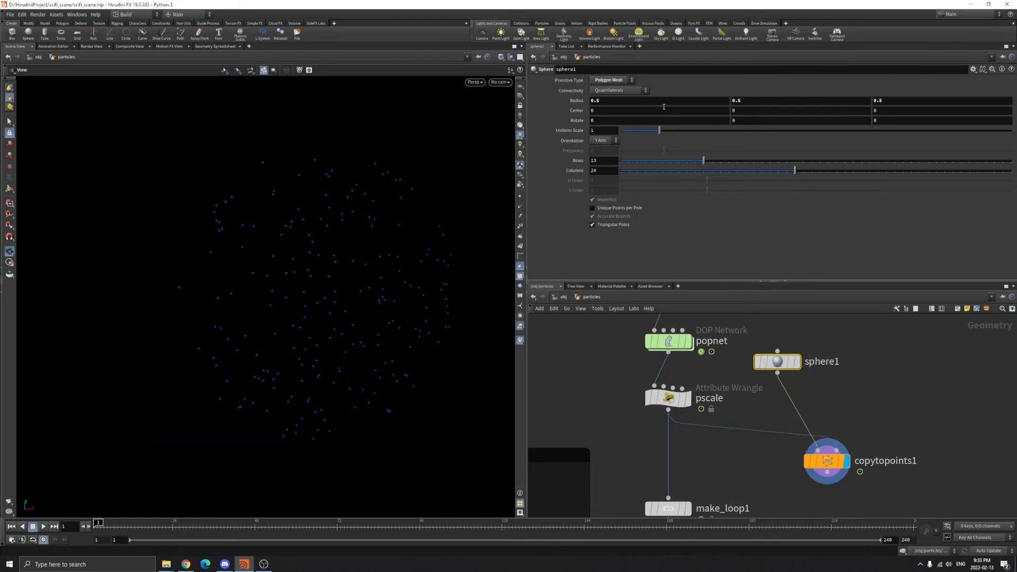
left_click_drag(660, 130, 860, 131)
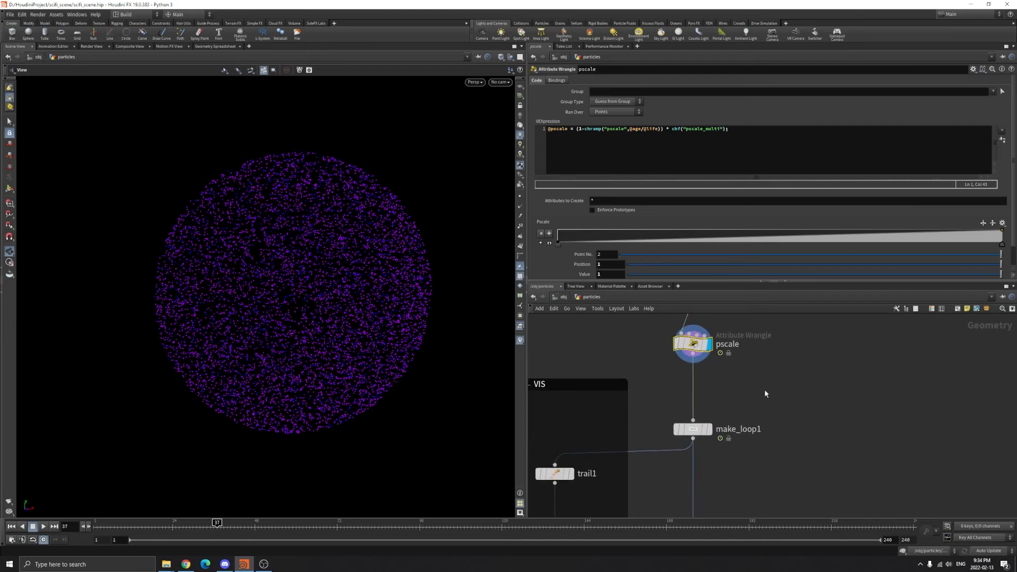
- Frame niagara1 in the network and drop a new Labs Niagara ROP, niagara2, beside it
scroll("down", 3)
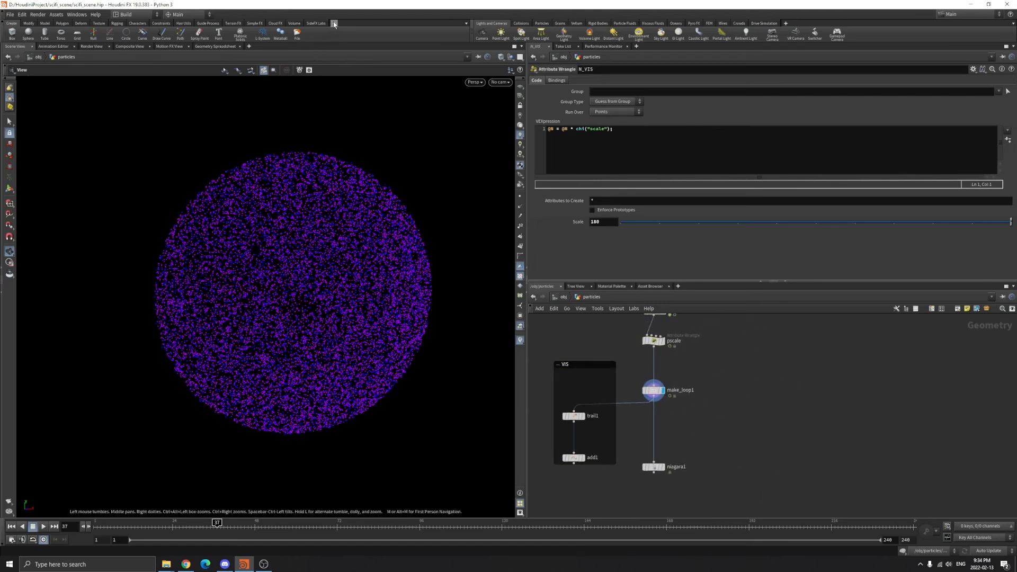
left_click(334, 24)
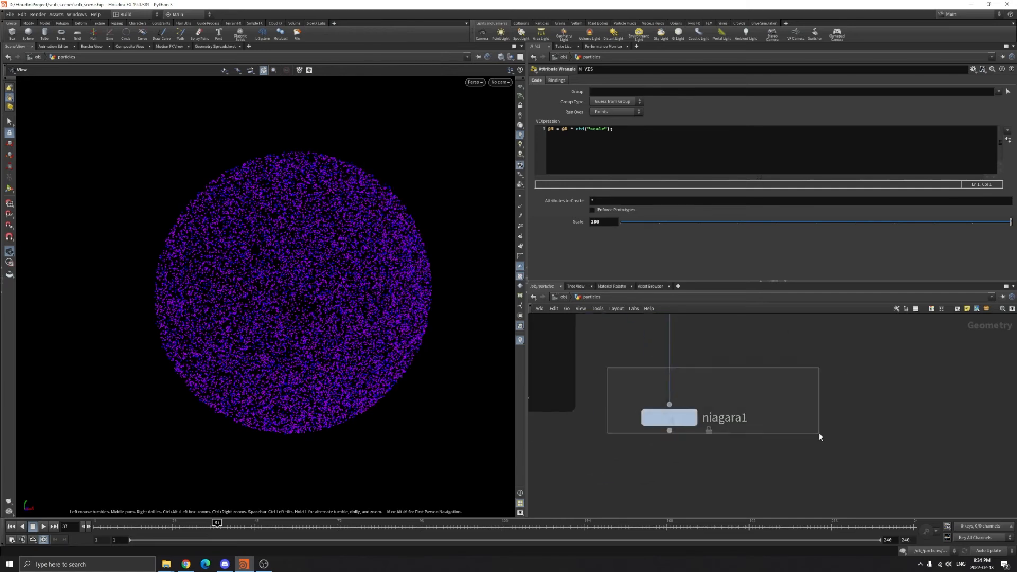
left_click(669, 417)
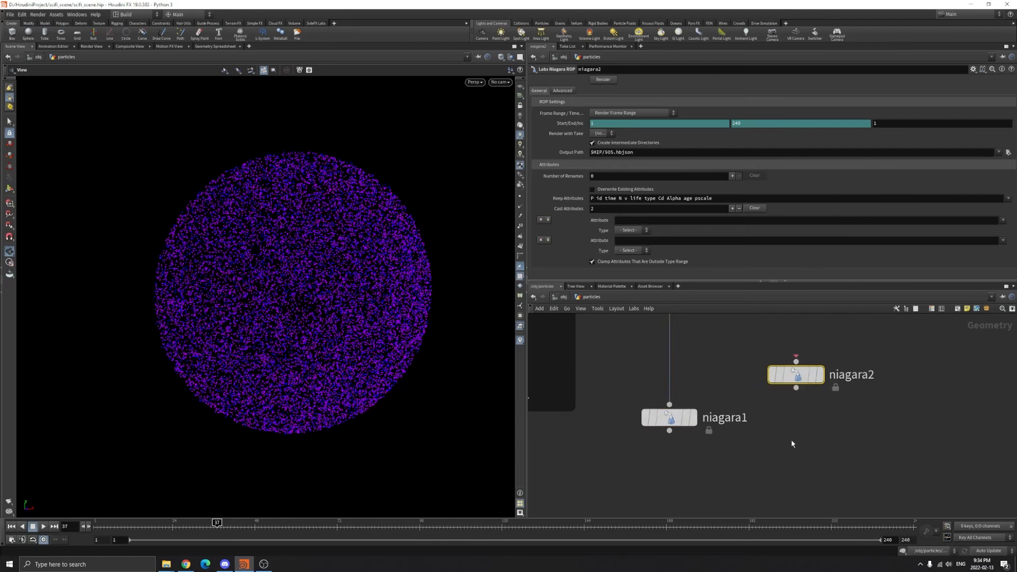
- Return to niagara1 and review its 1–248 range, Portal.hbjson path and pscale kept attribute
left_click(668, 418)
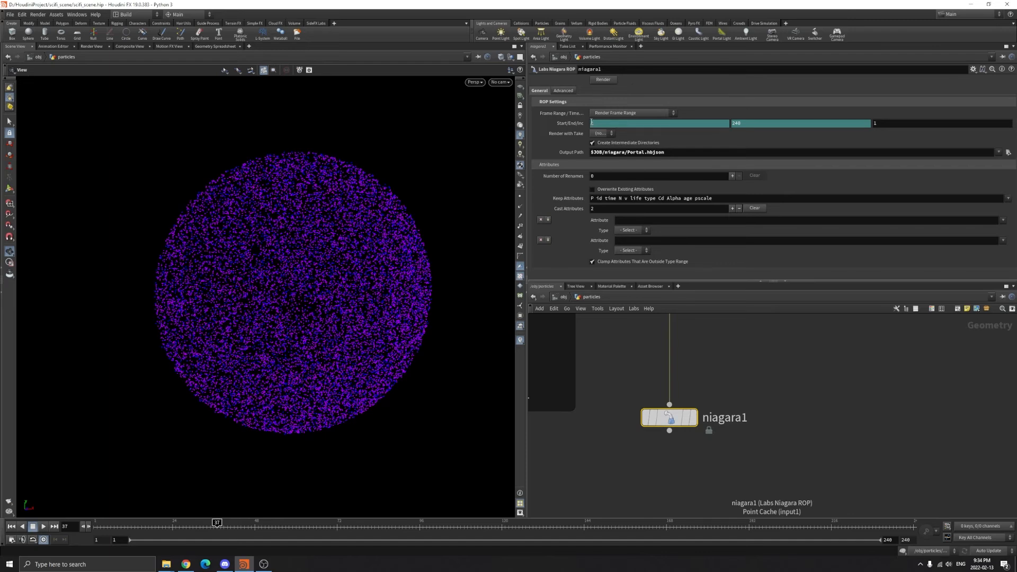
mouse_move(258, 494)
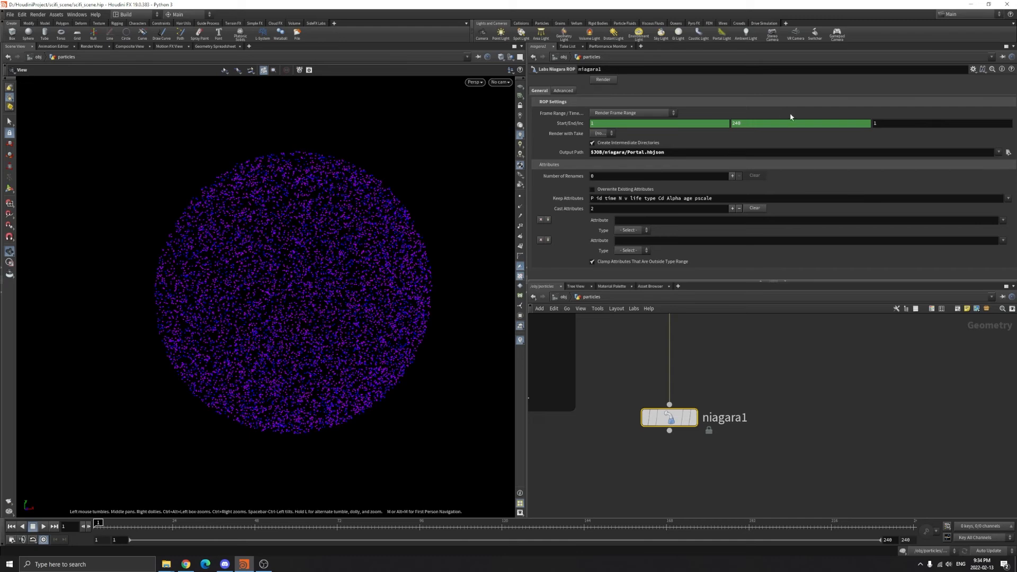
double_click(704, 198)
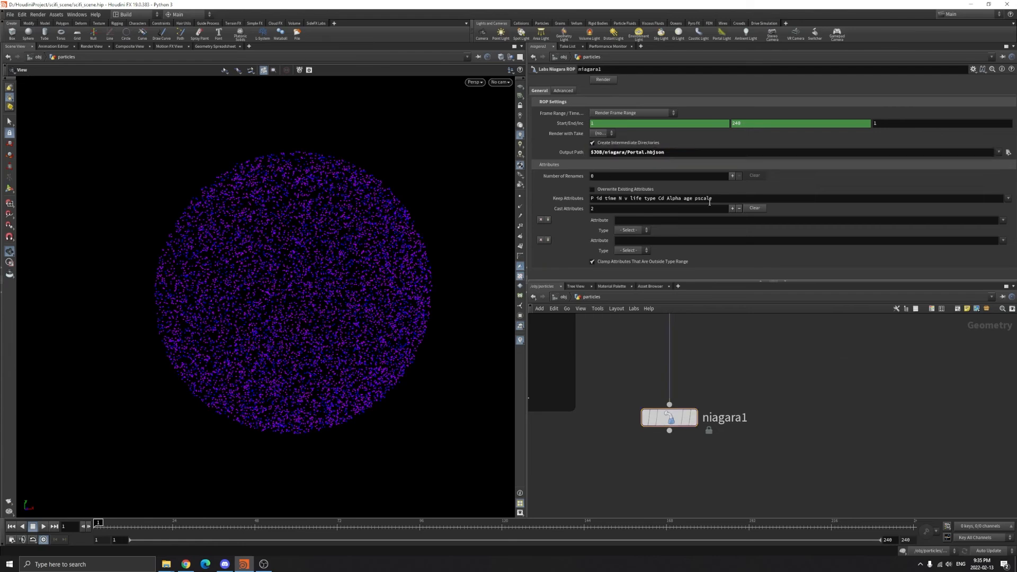
left_click(627, 151)
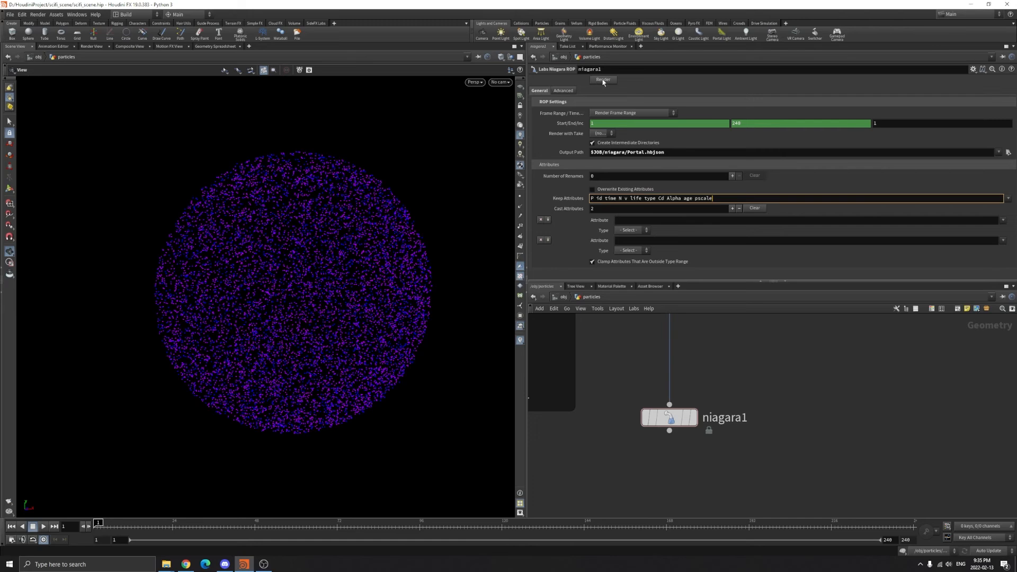
mouse_move(637, 77)
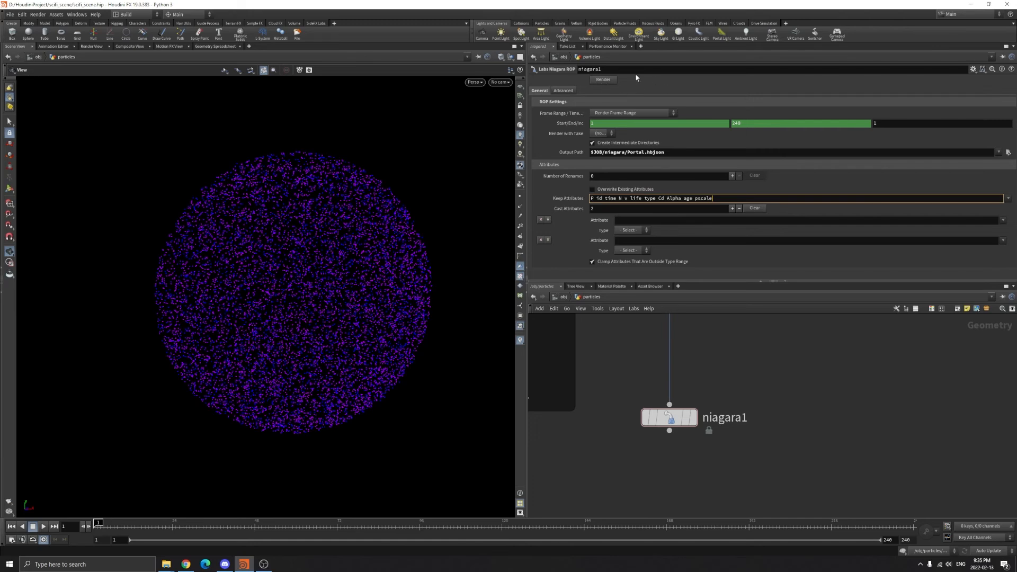
mouse_move(651, 71)
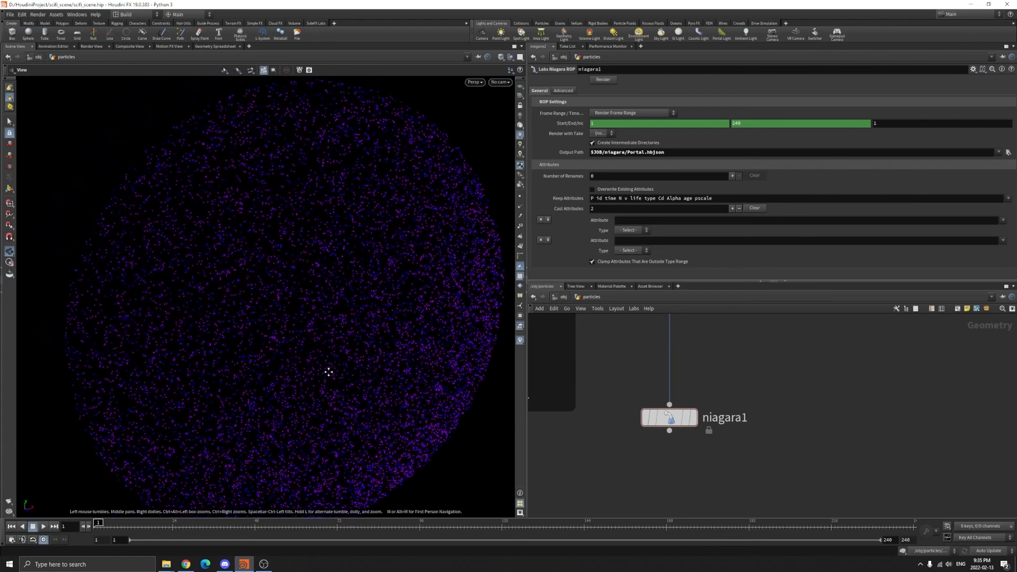
left_click_drag(327, 372, 379, 371)
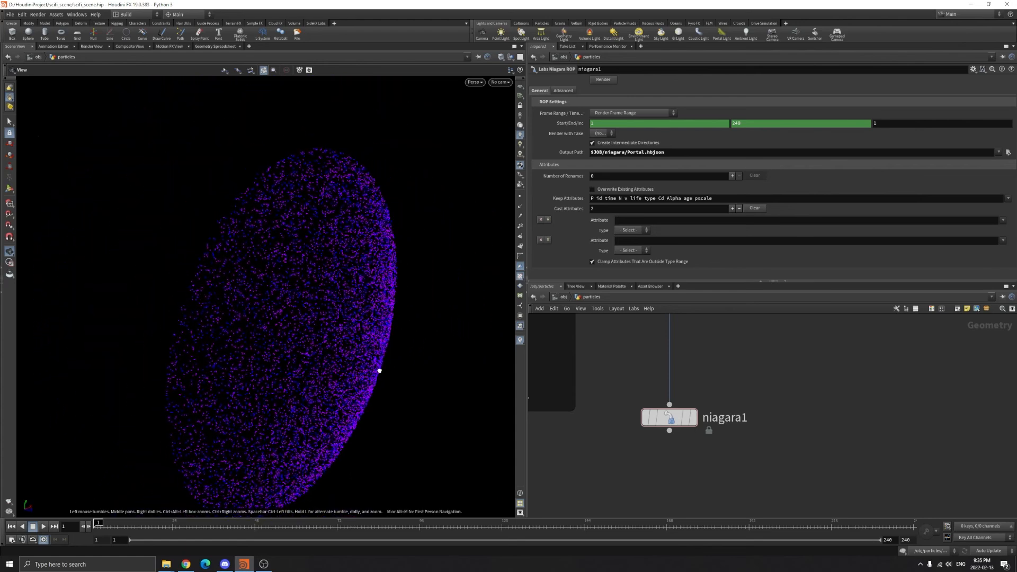
left_click_drag(379, 370, 258, 368)
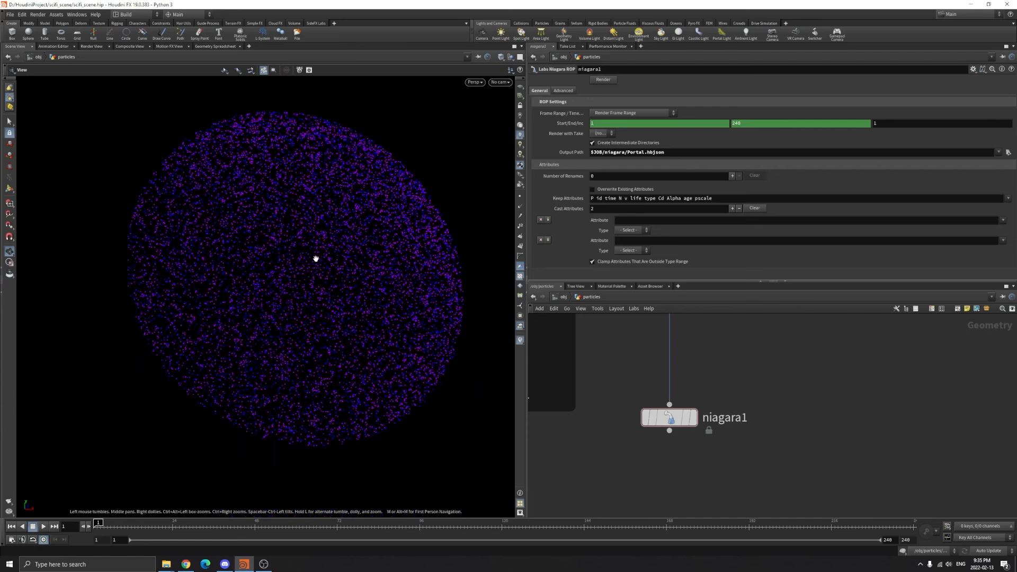
left_click_drag(316, 258, 332, 290)
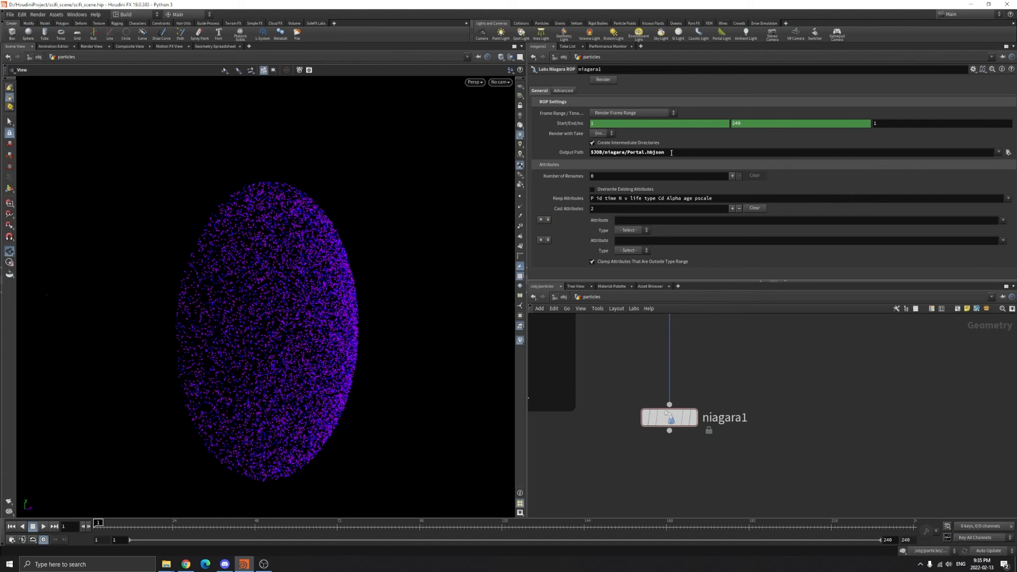
triple_click(626, 151)
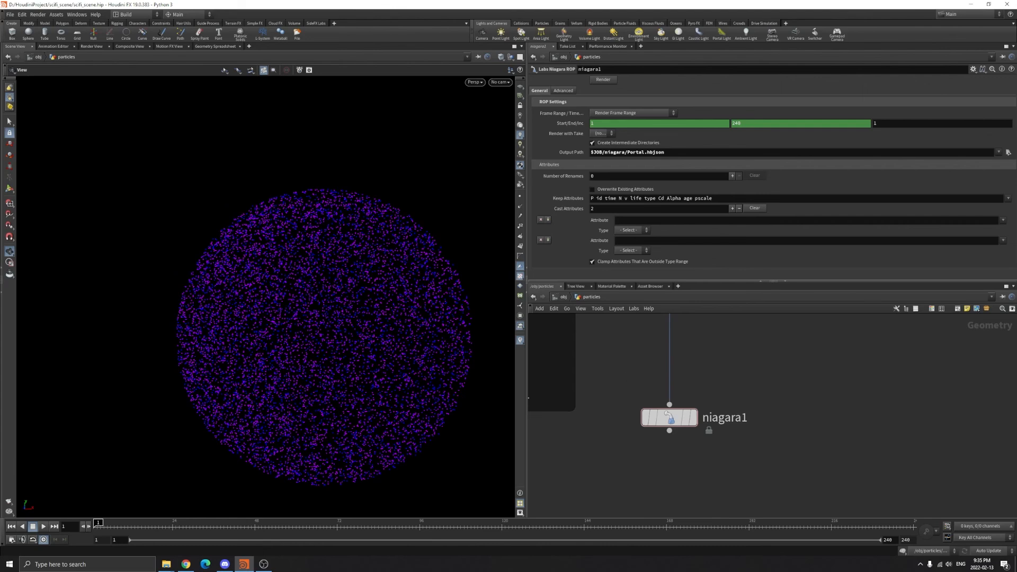
mouse_move(772, 323)
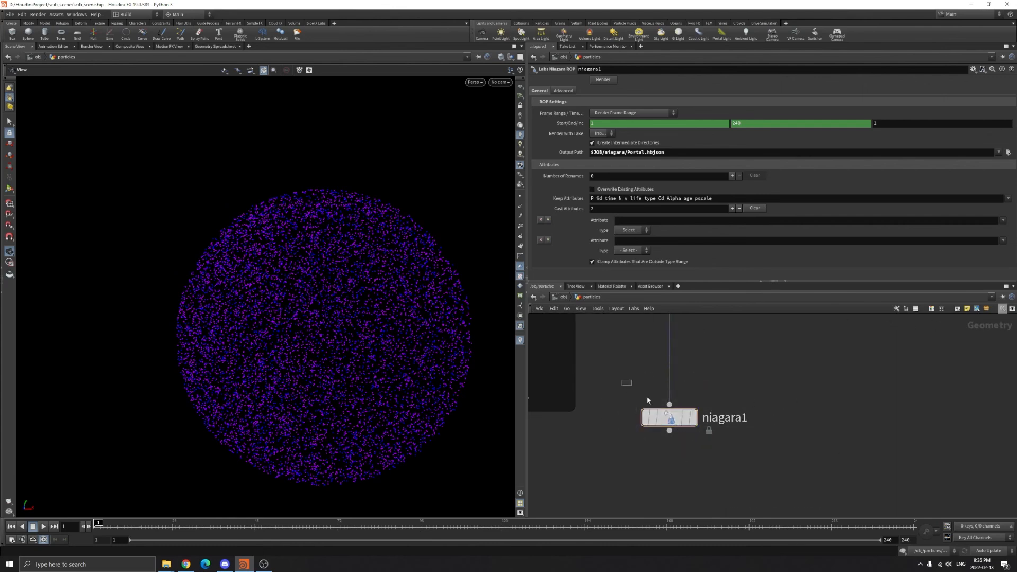
left_click(668, 417)
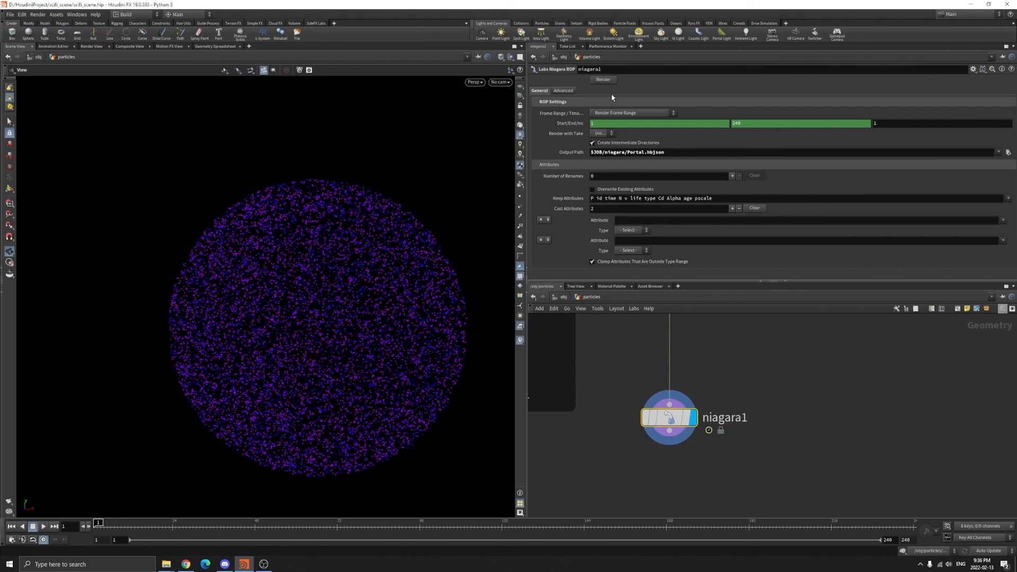
mouse_move(425, 89)
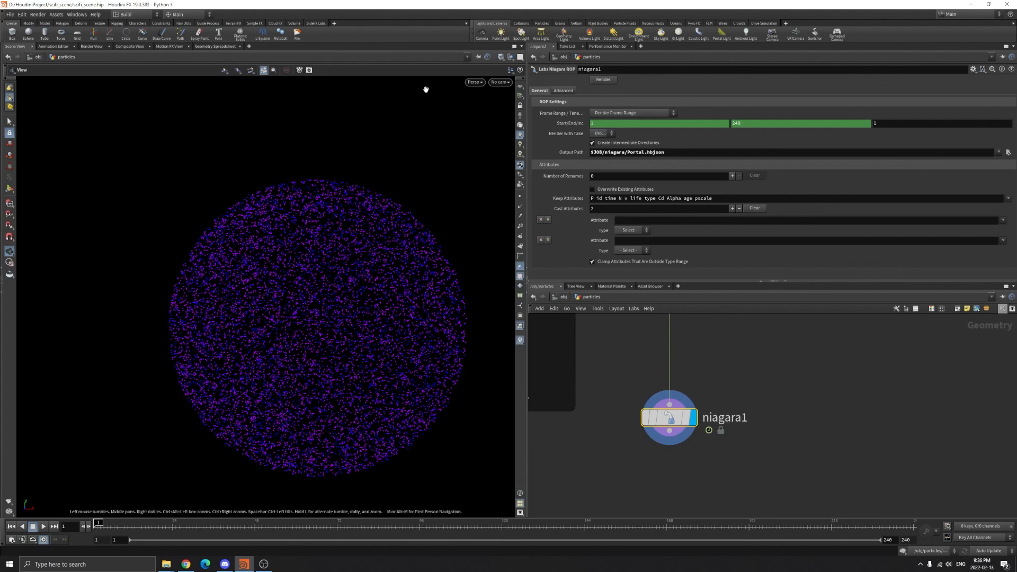
mouse_move(603, 79)
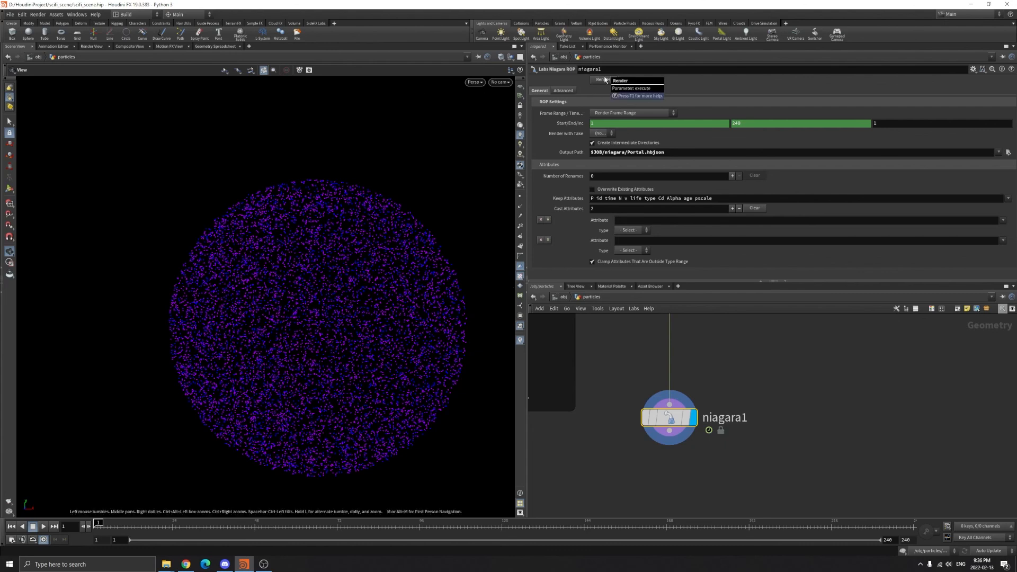